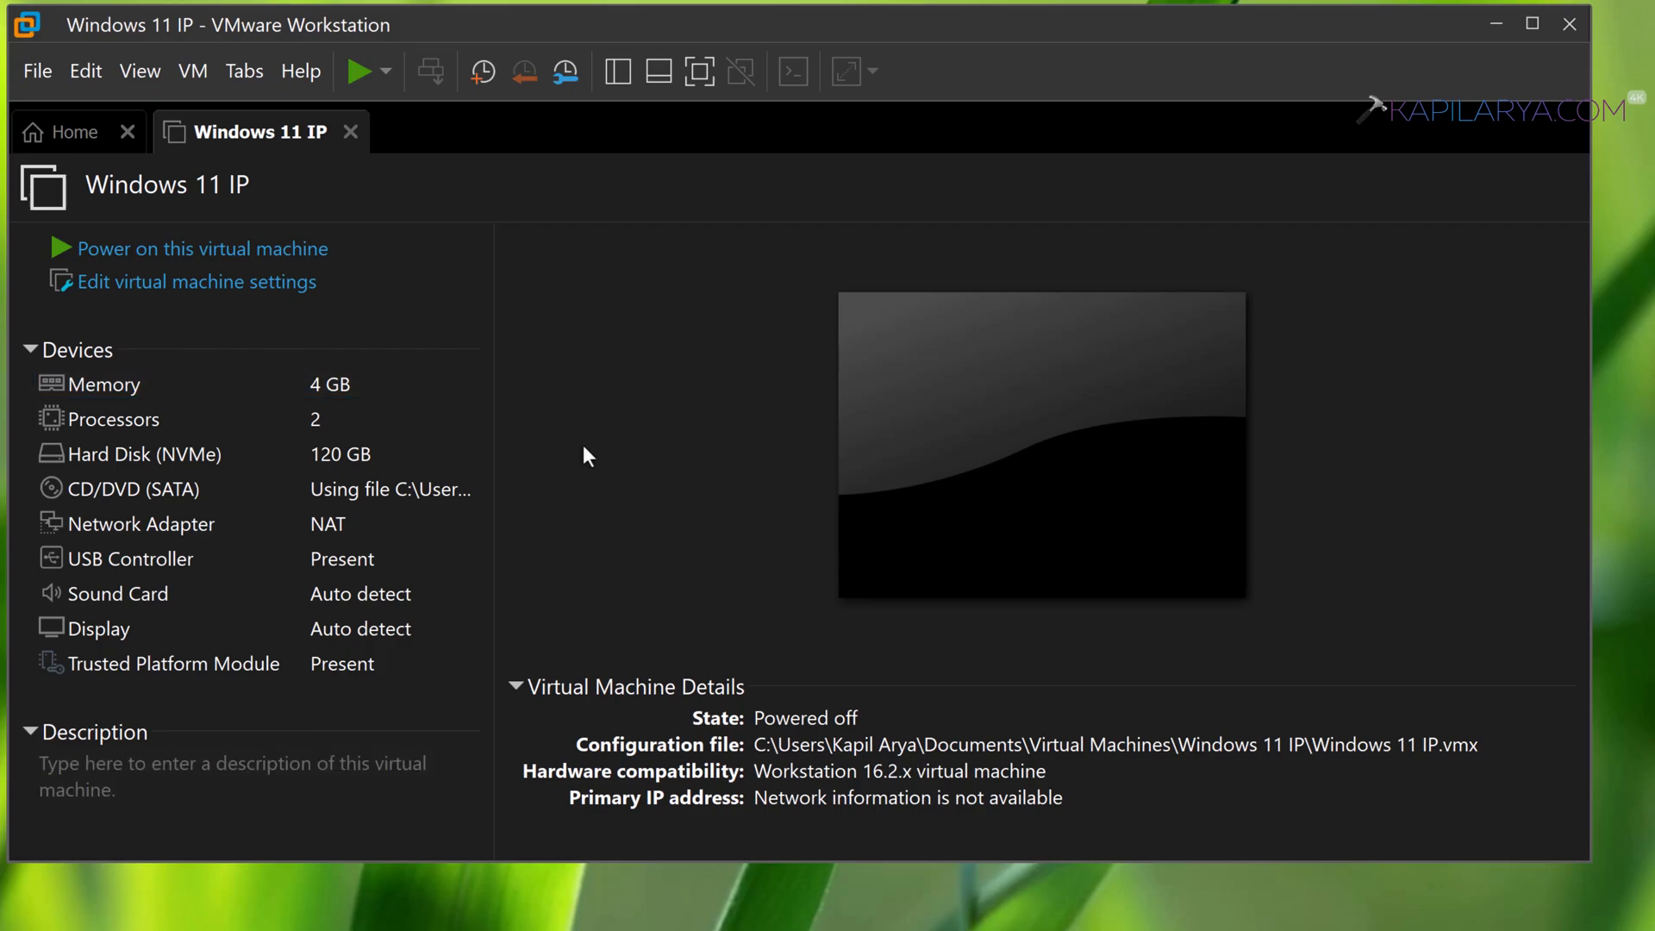
Power on the Windows 11 VM and interrupt startup with F2 to reach the EFI Boot Manager
left_click(202, 248)
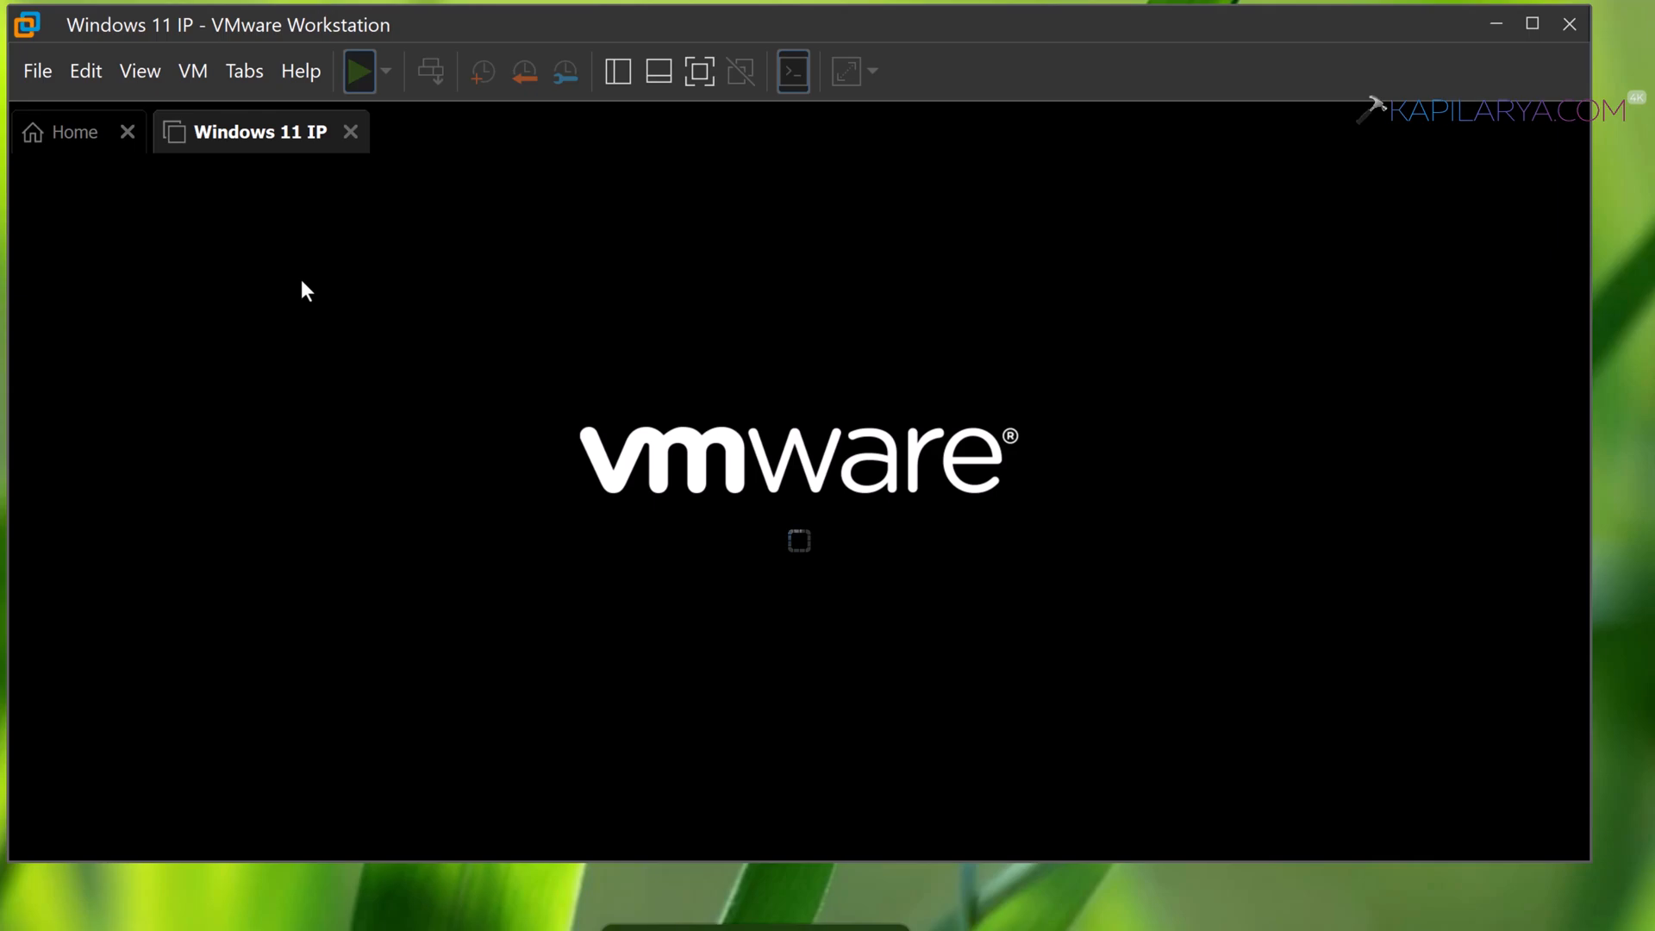
mouse_move(384, 369)
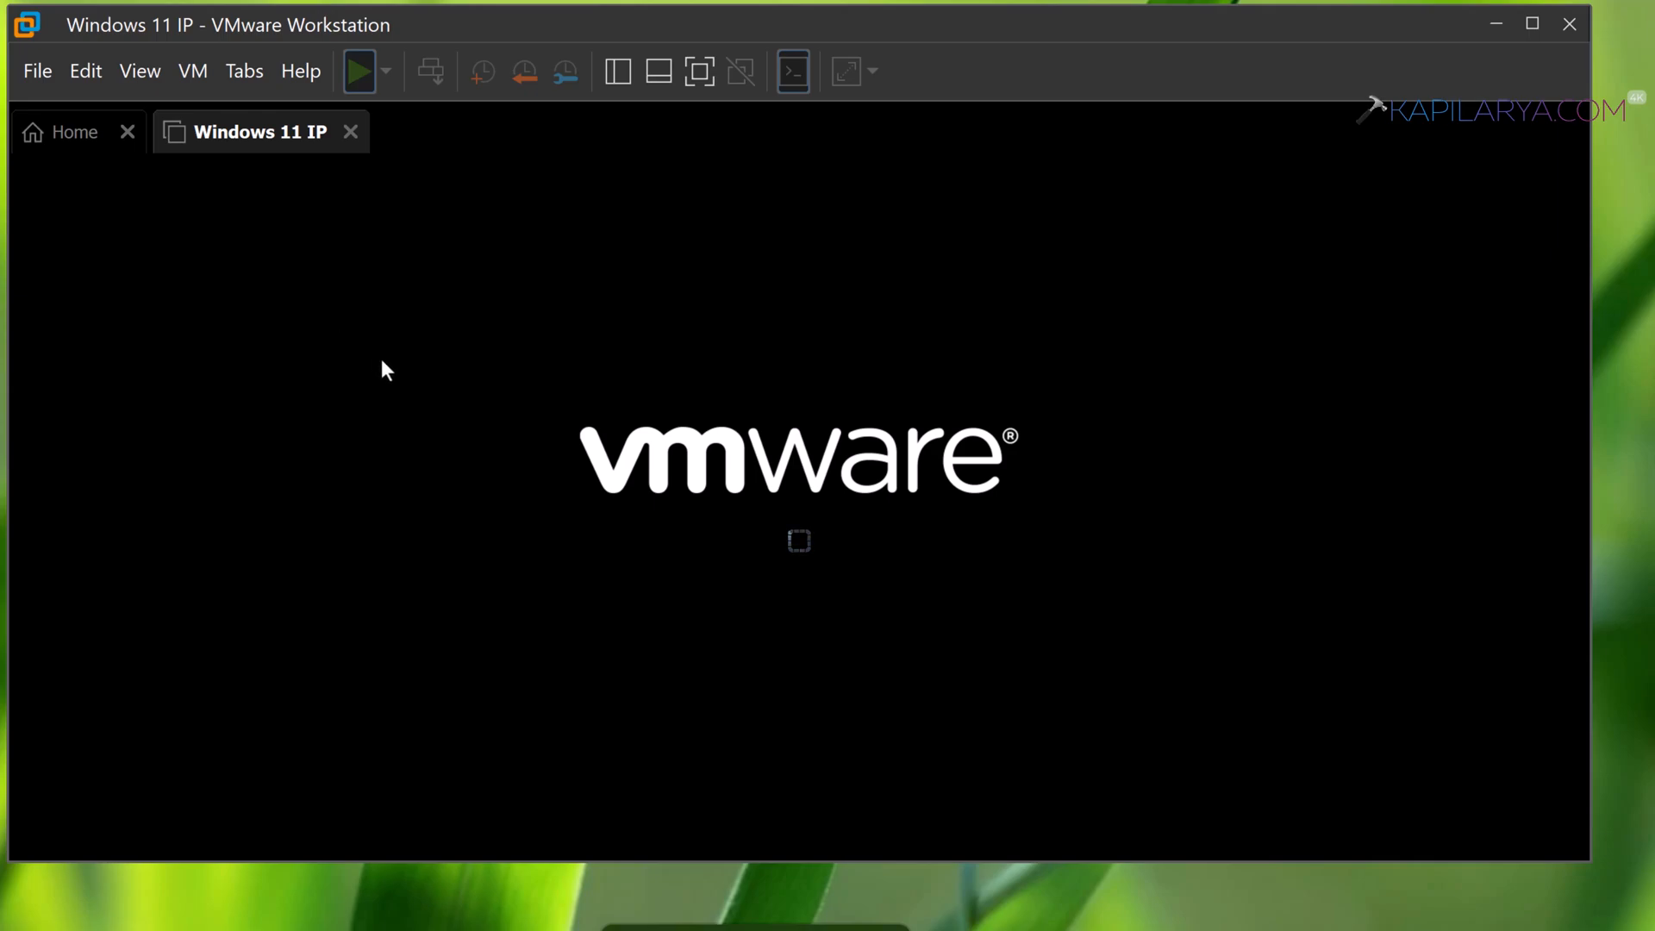
left_click(1532, 23)
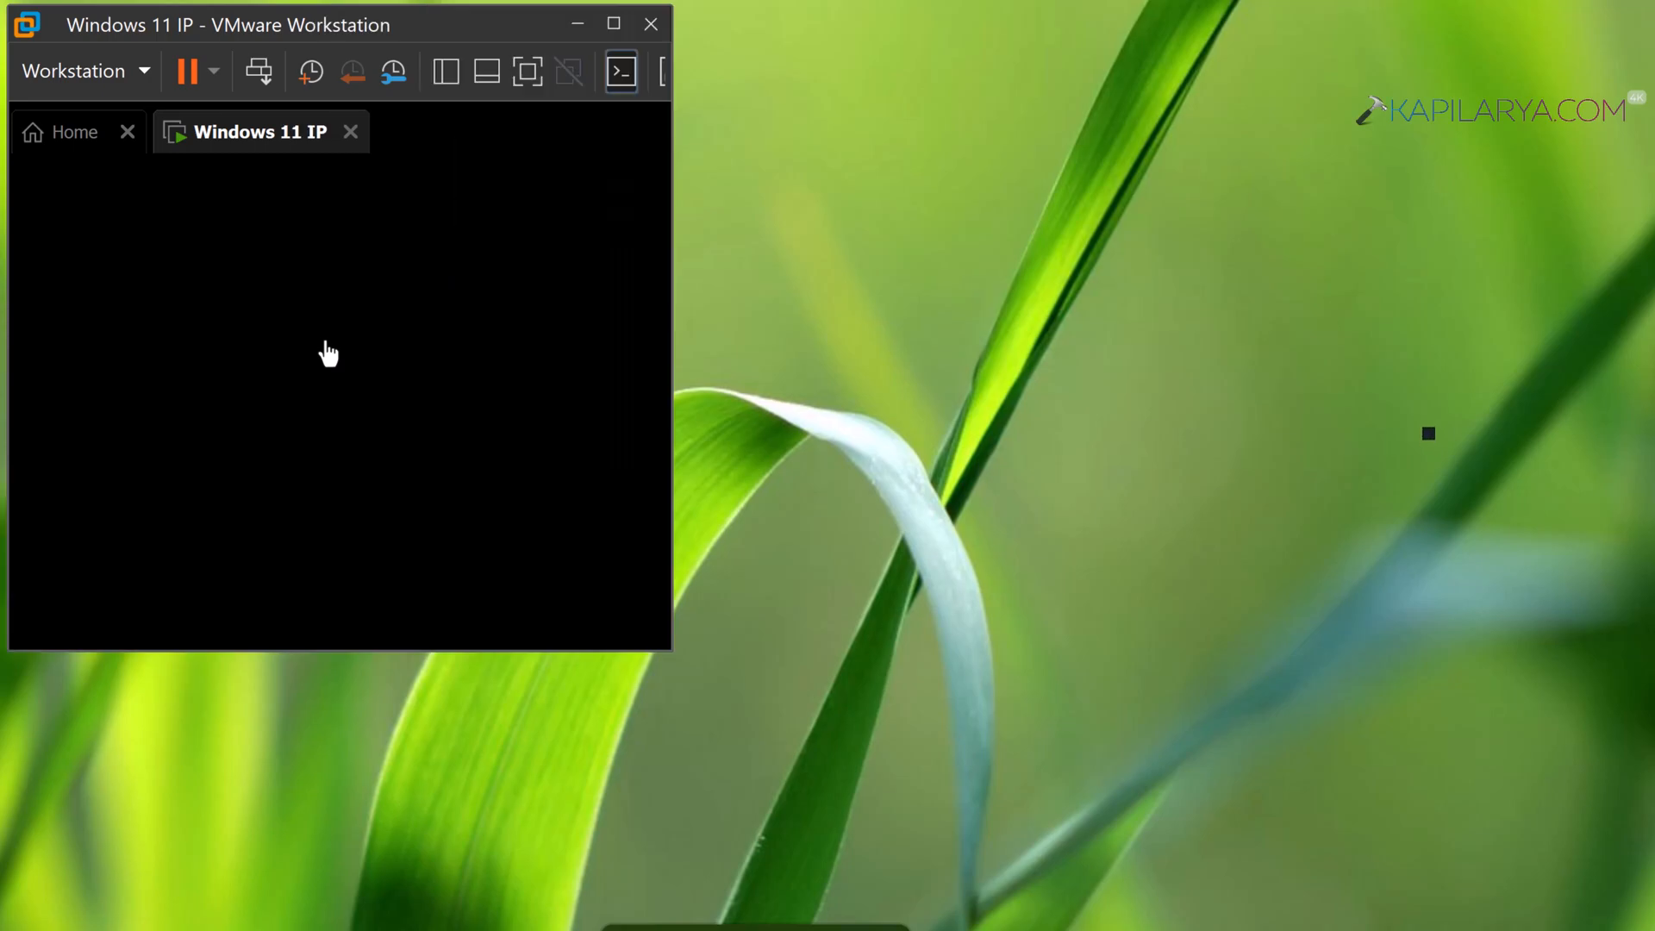
key("f2")
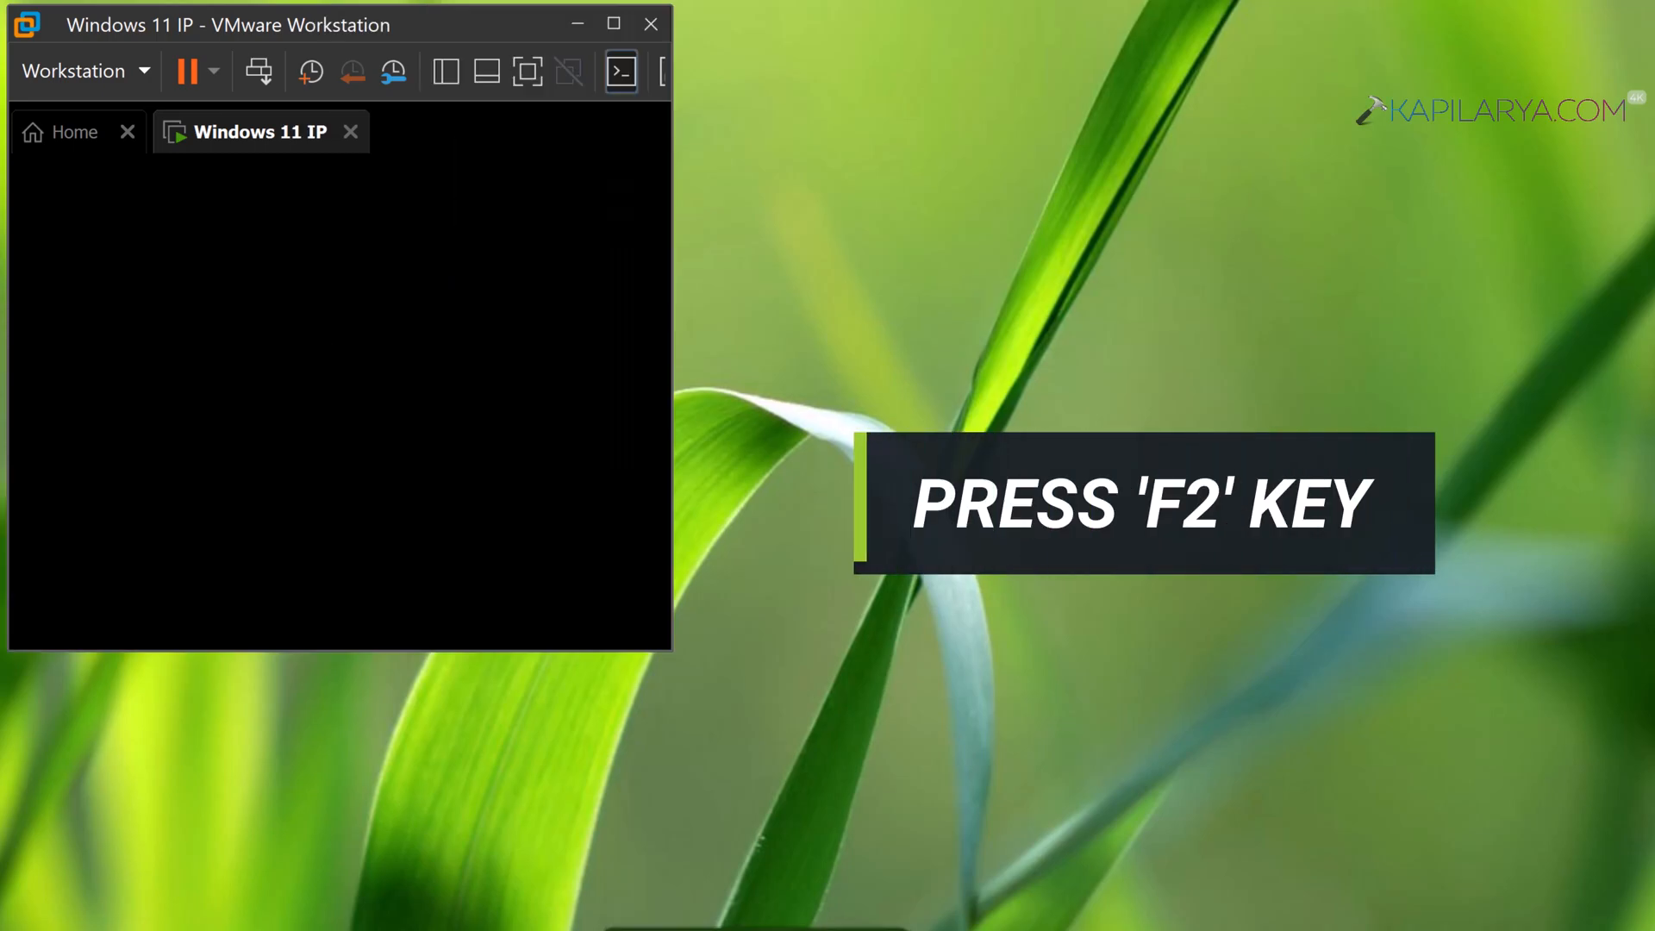
key("f2")
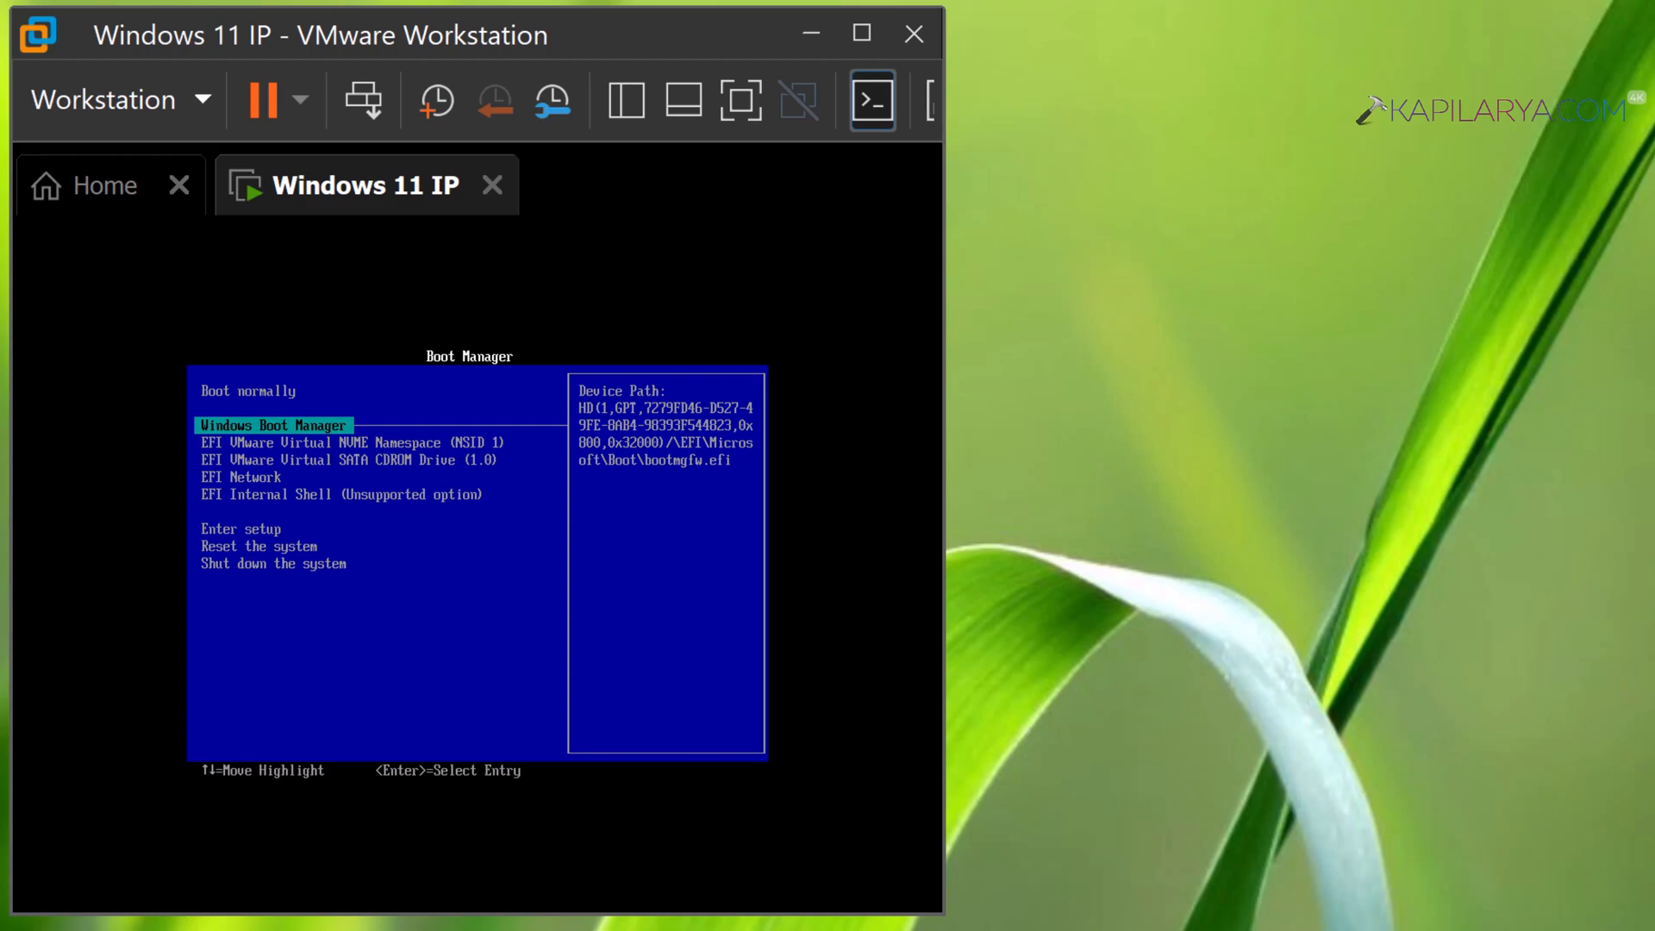
Choose Enter setup from the Boot Manager to get into the firmware setup
key("Down")
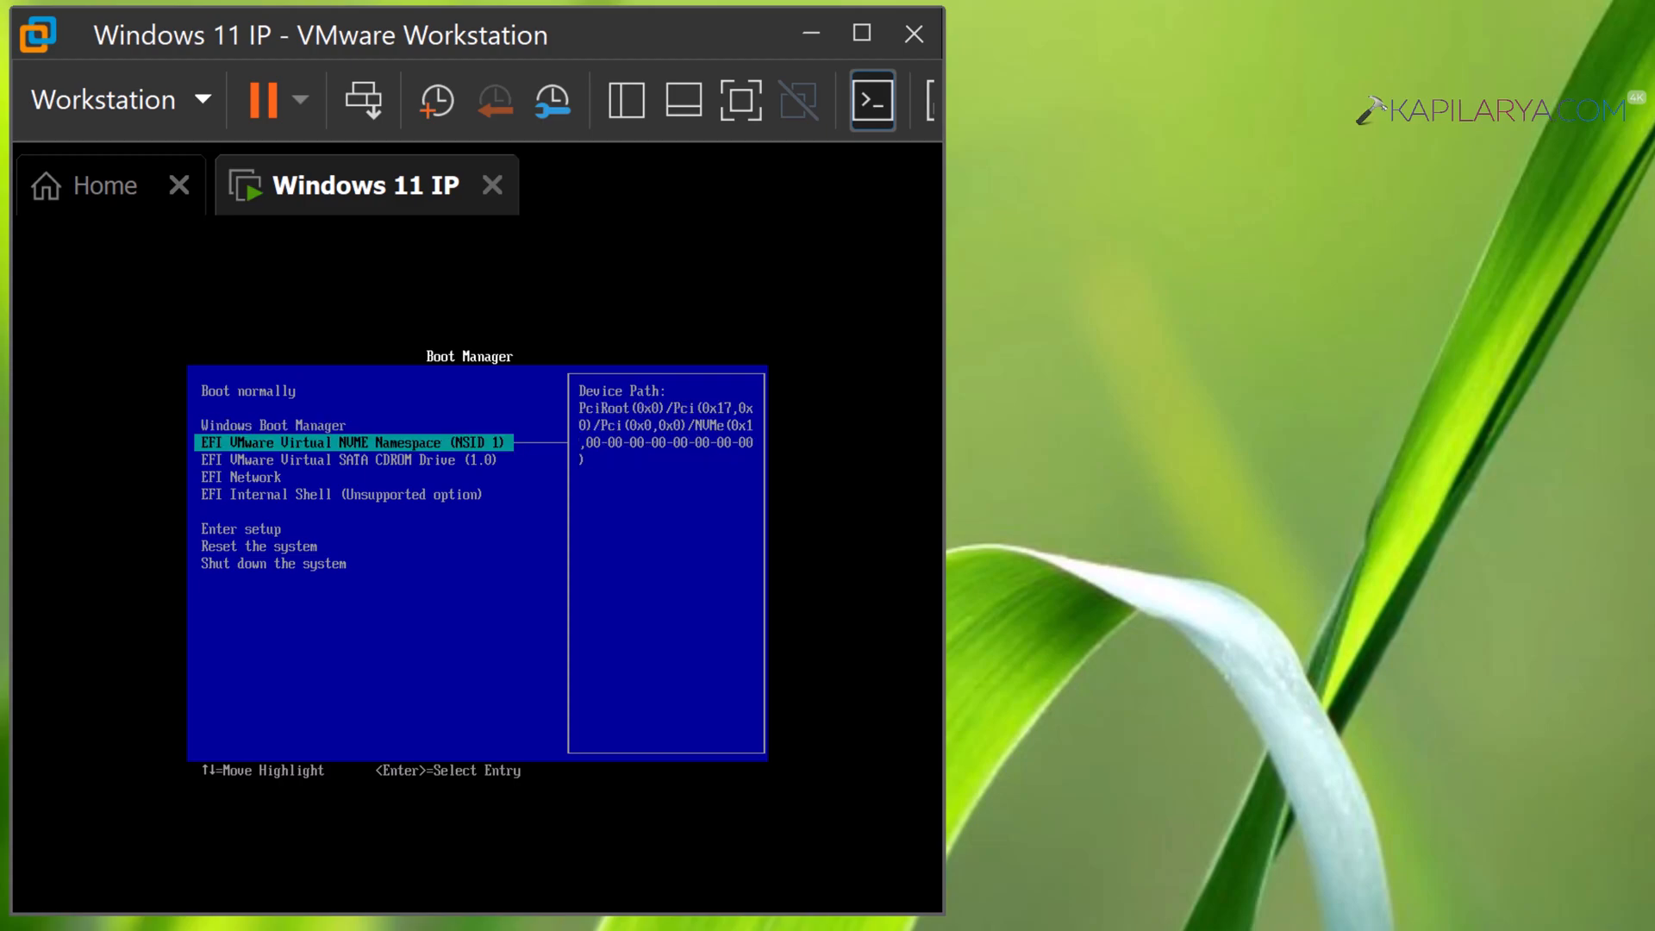
key("Down")
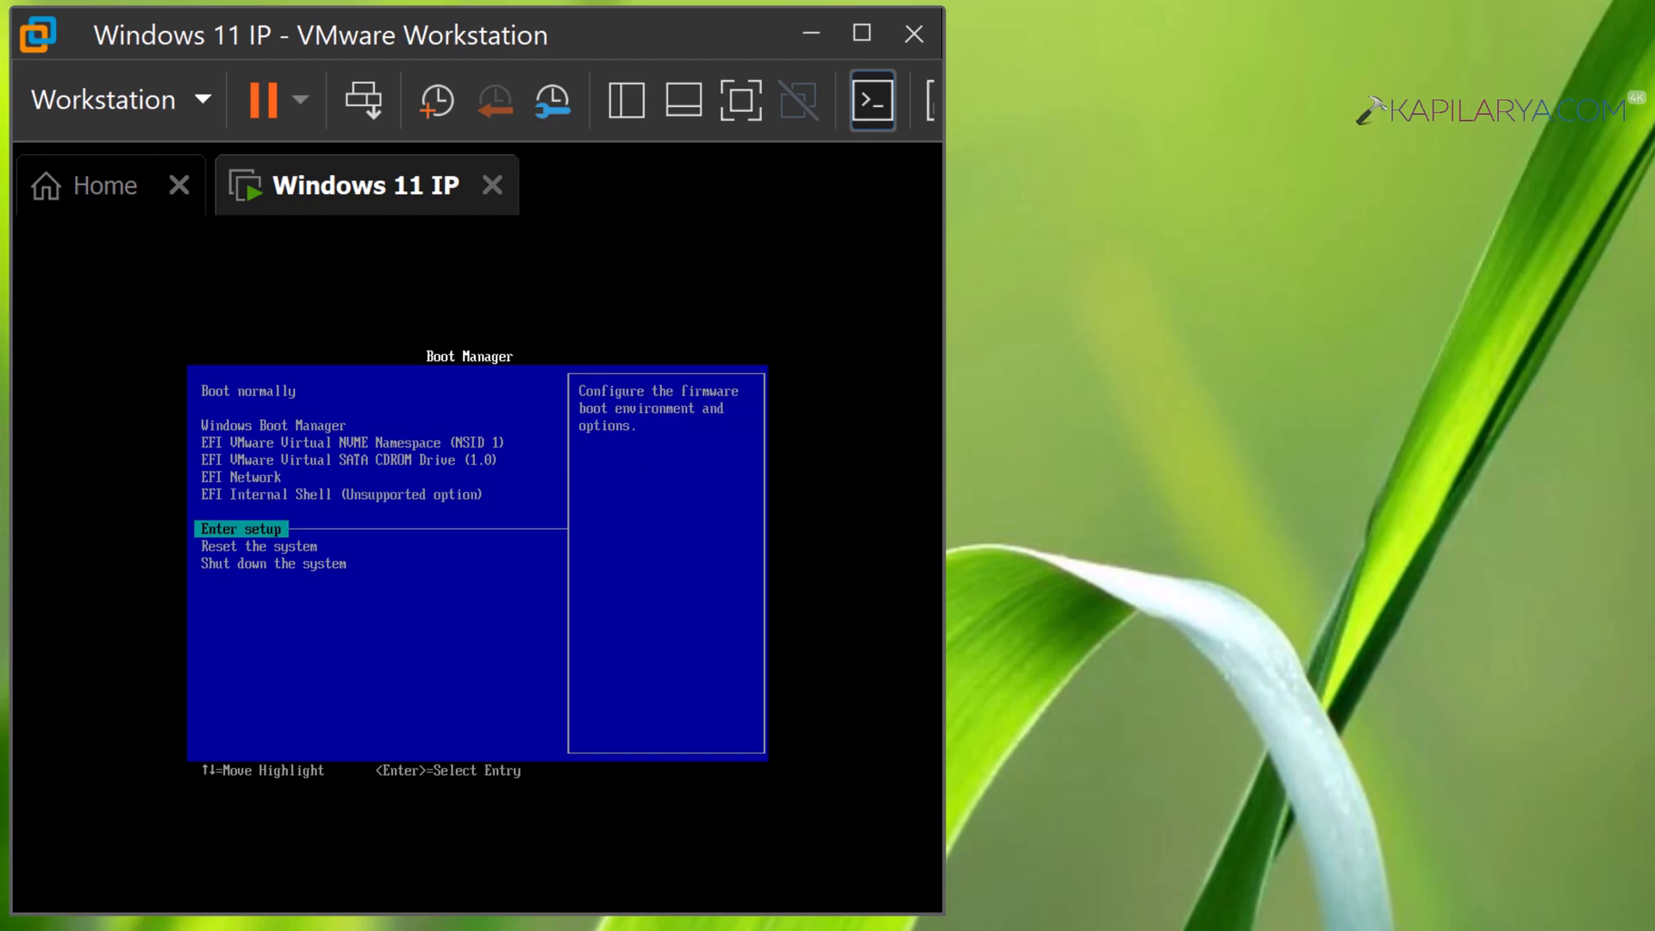
key("enter")
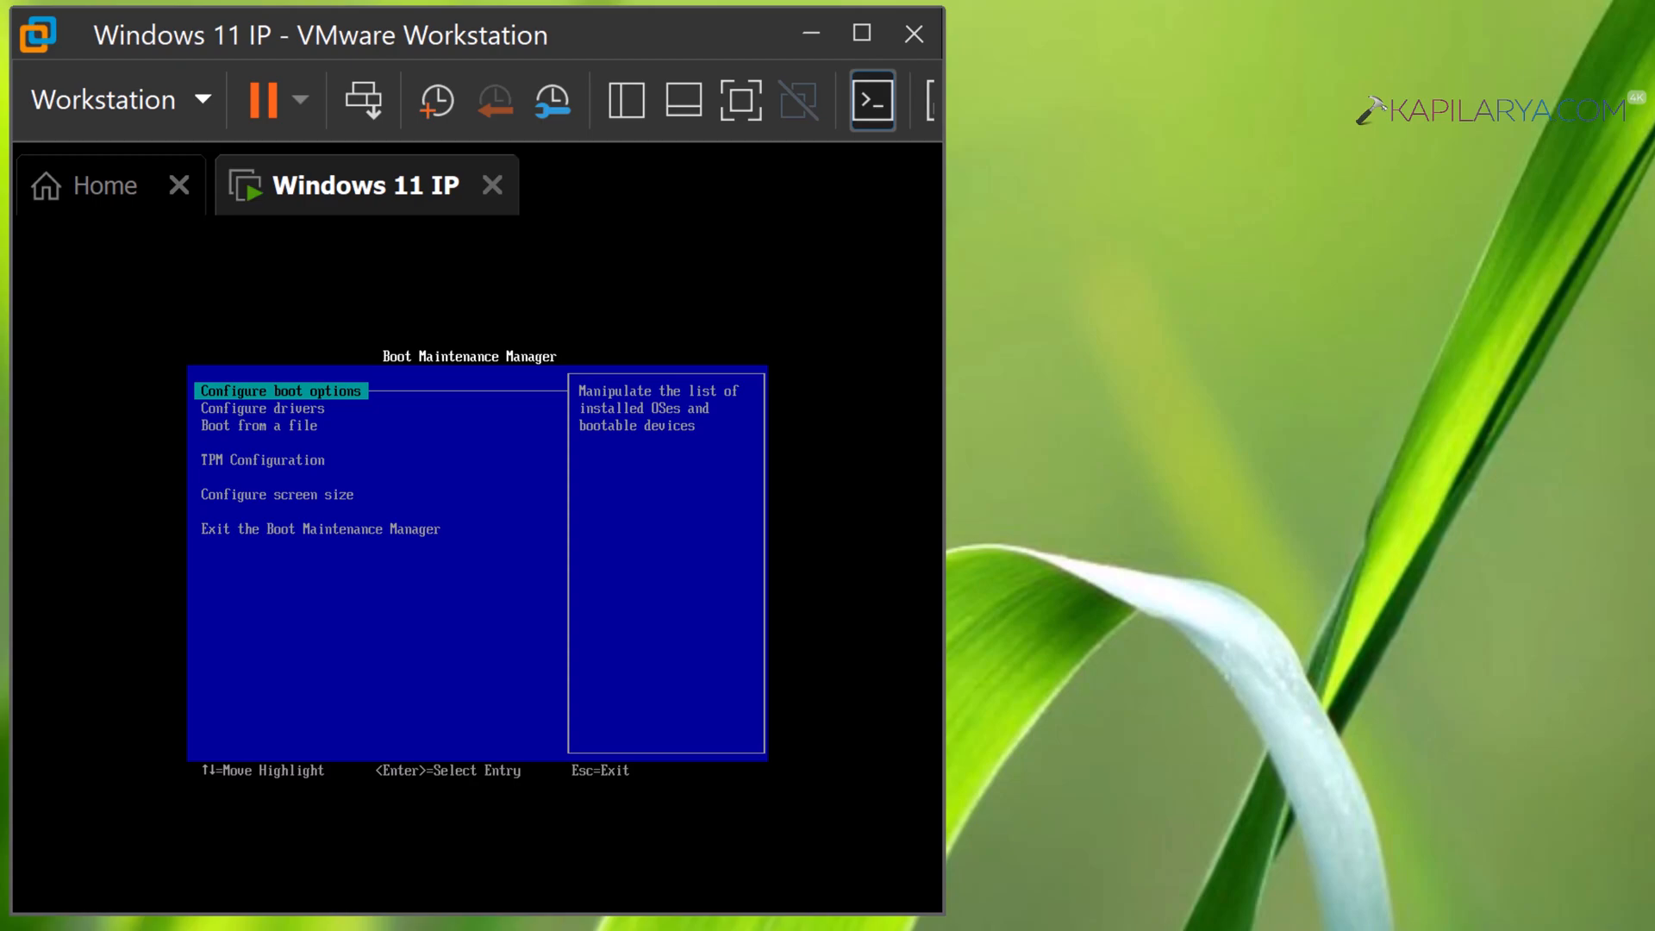
Move through the Boot Maintenance Manager options down to the screen size entry
key("Down")
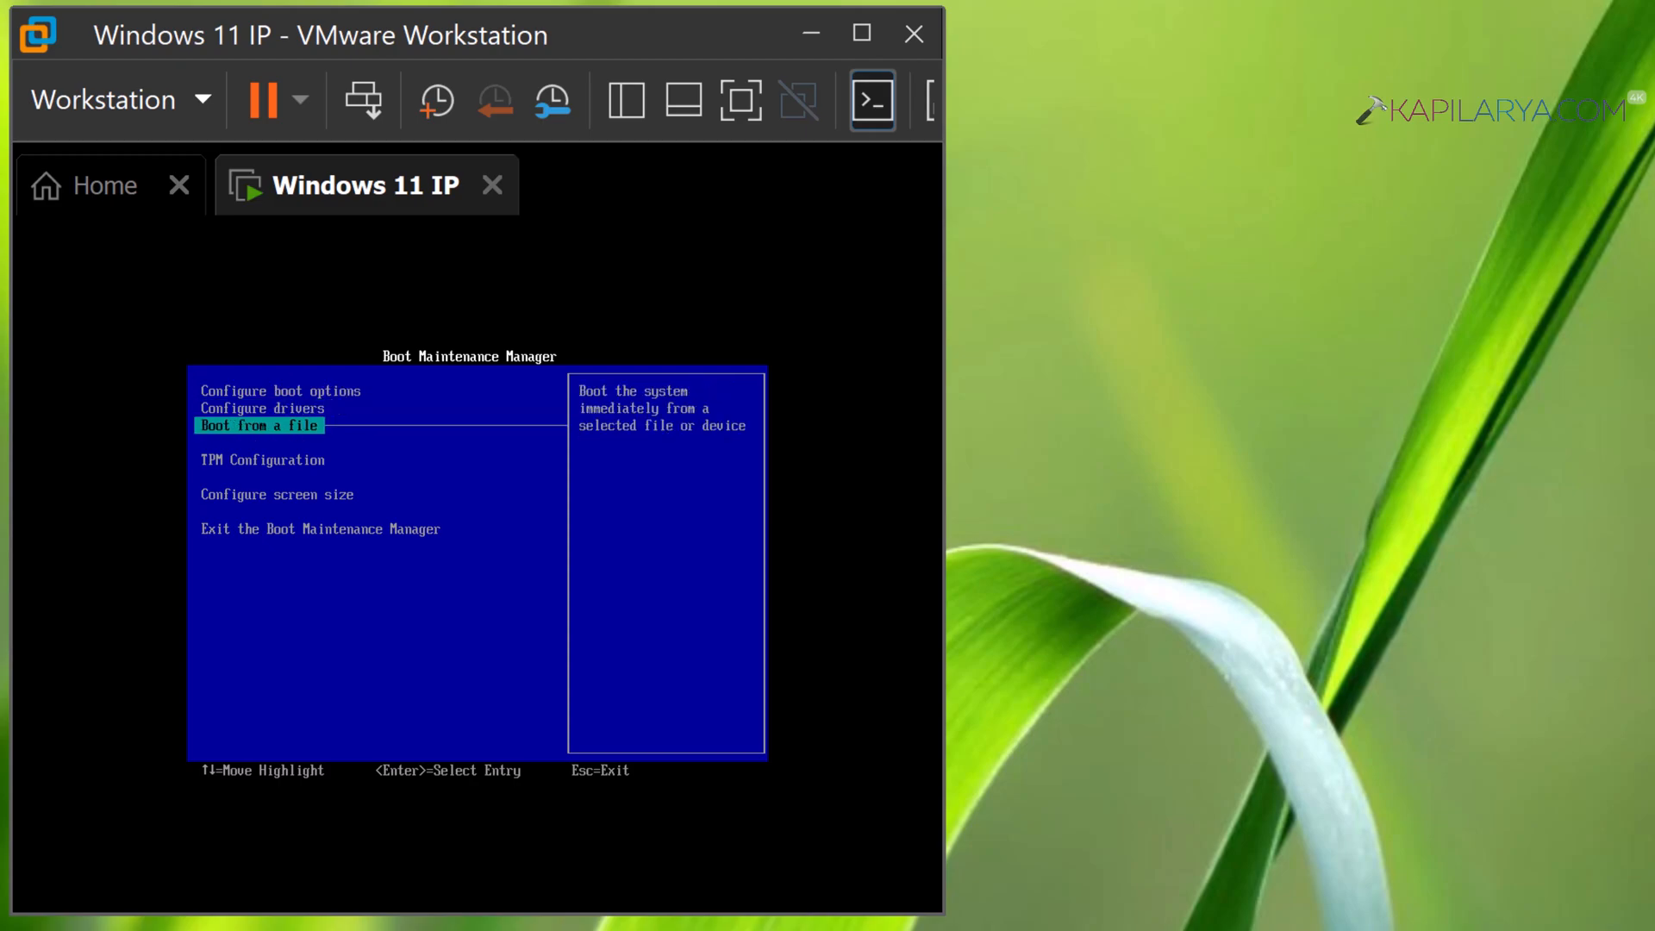
key("Down")
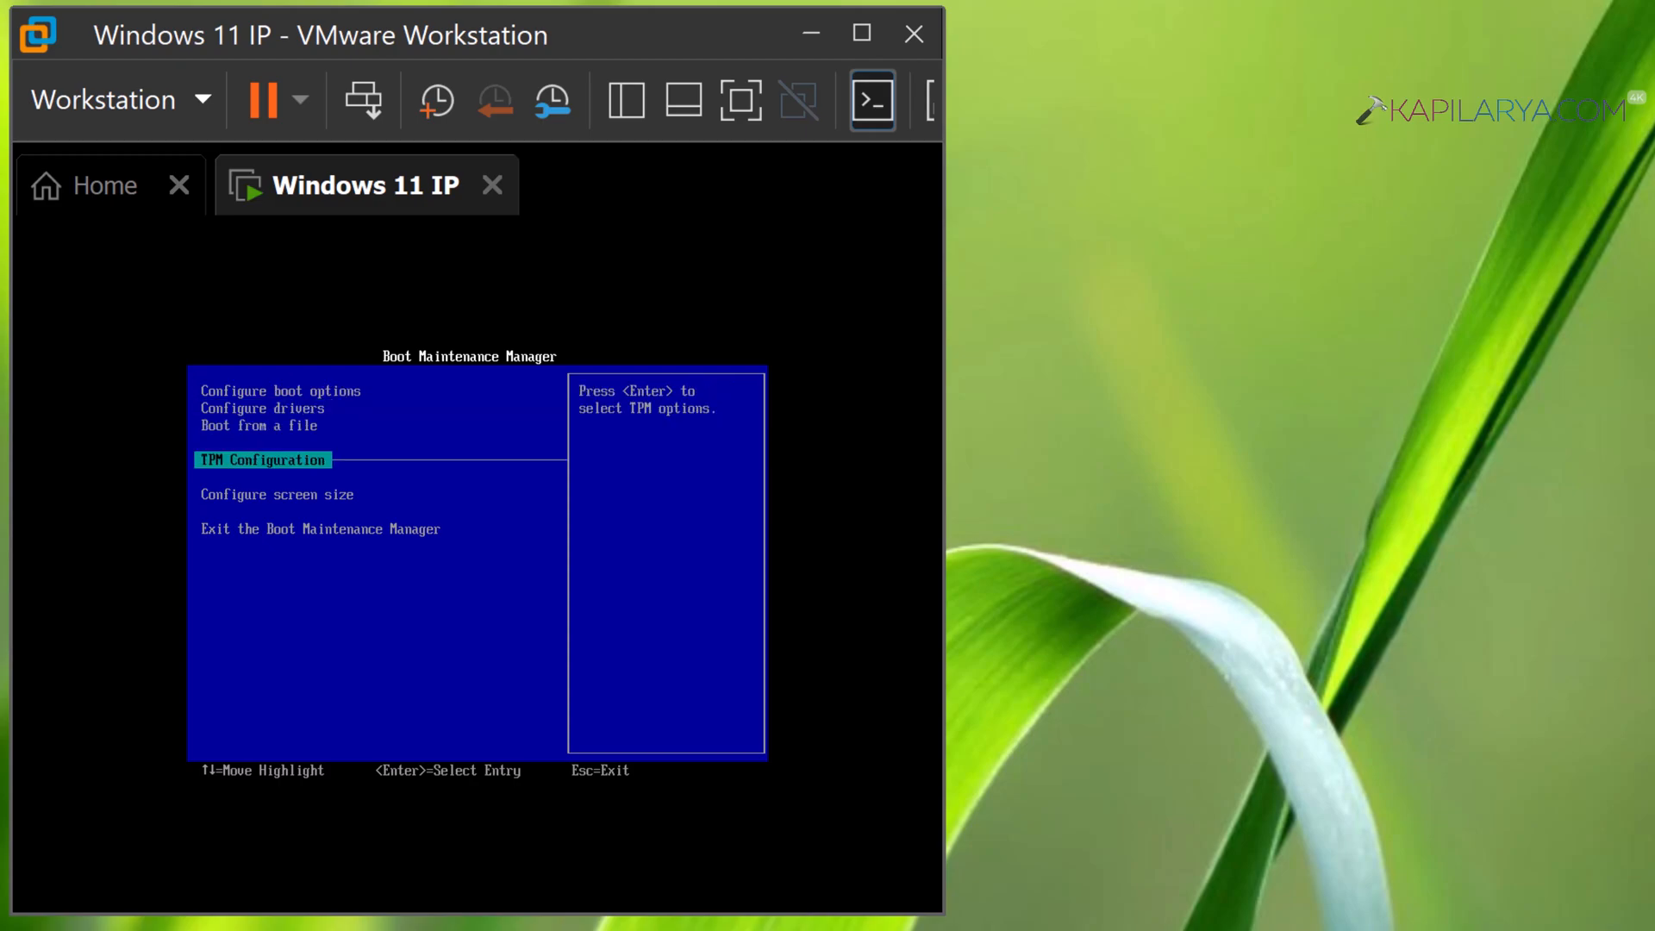
key("Down")
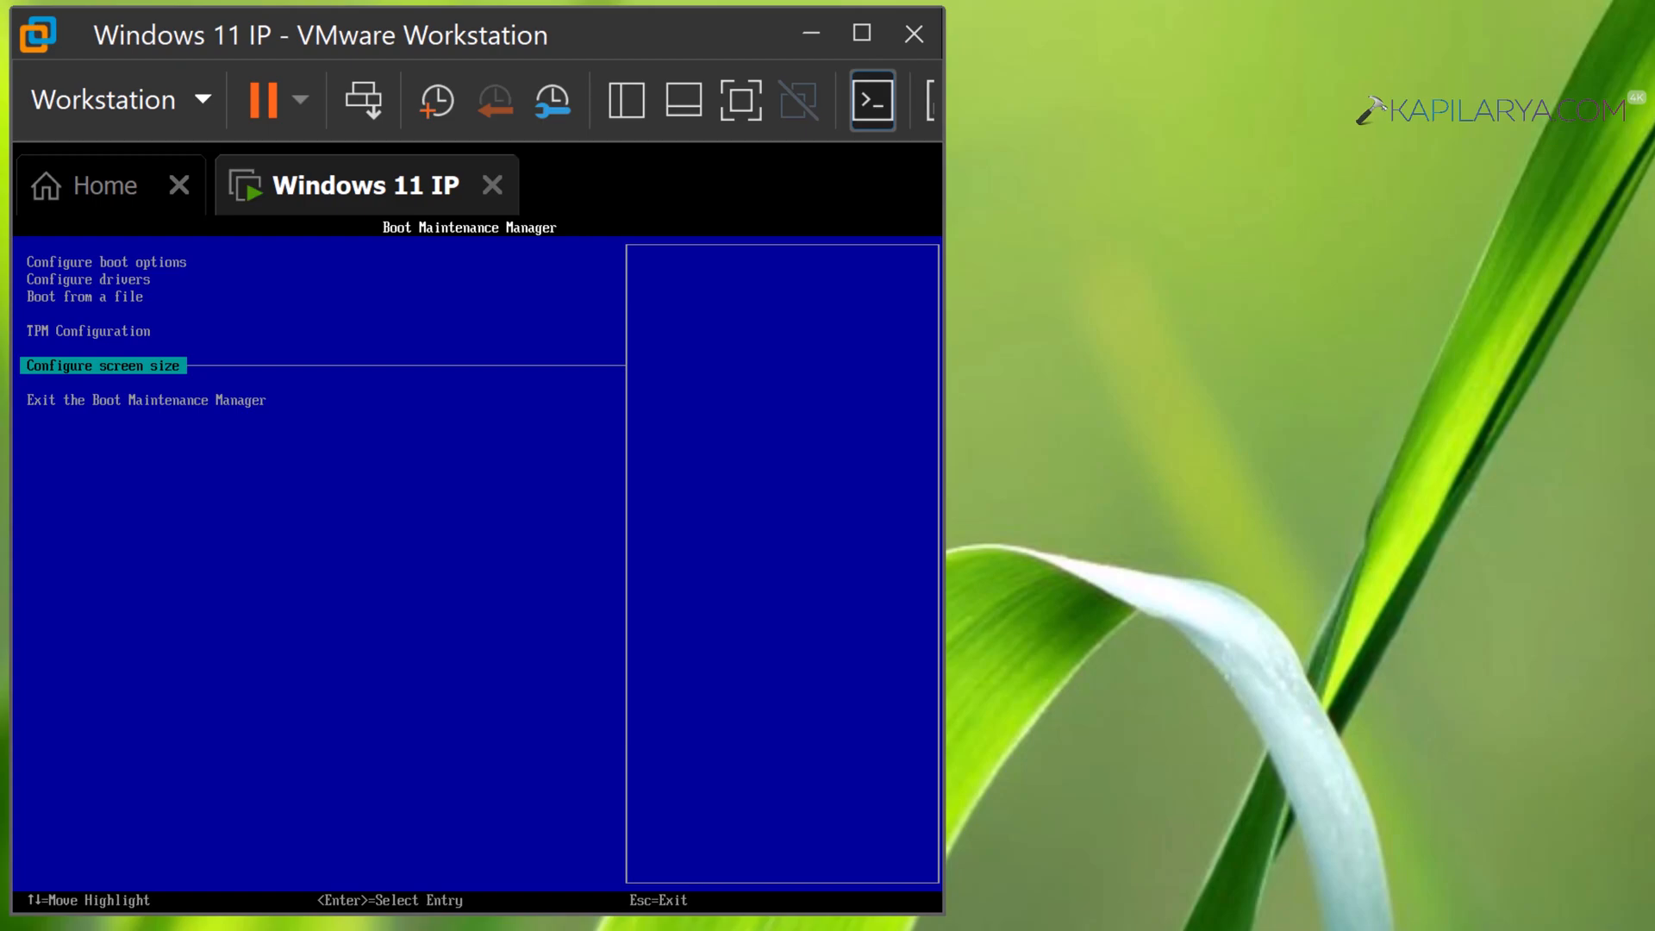
Review the TPM Configuration page showing TPM 2.0 and back out of it
key("up")
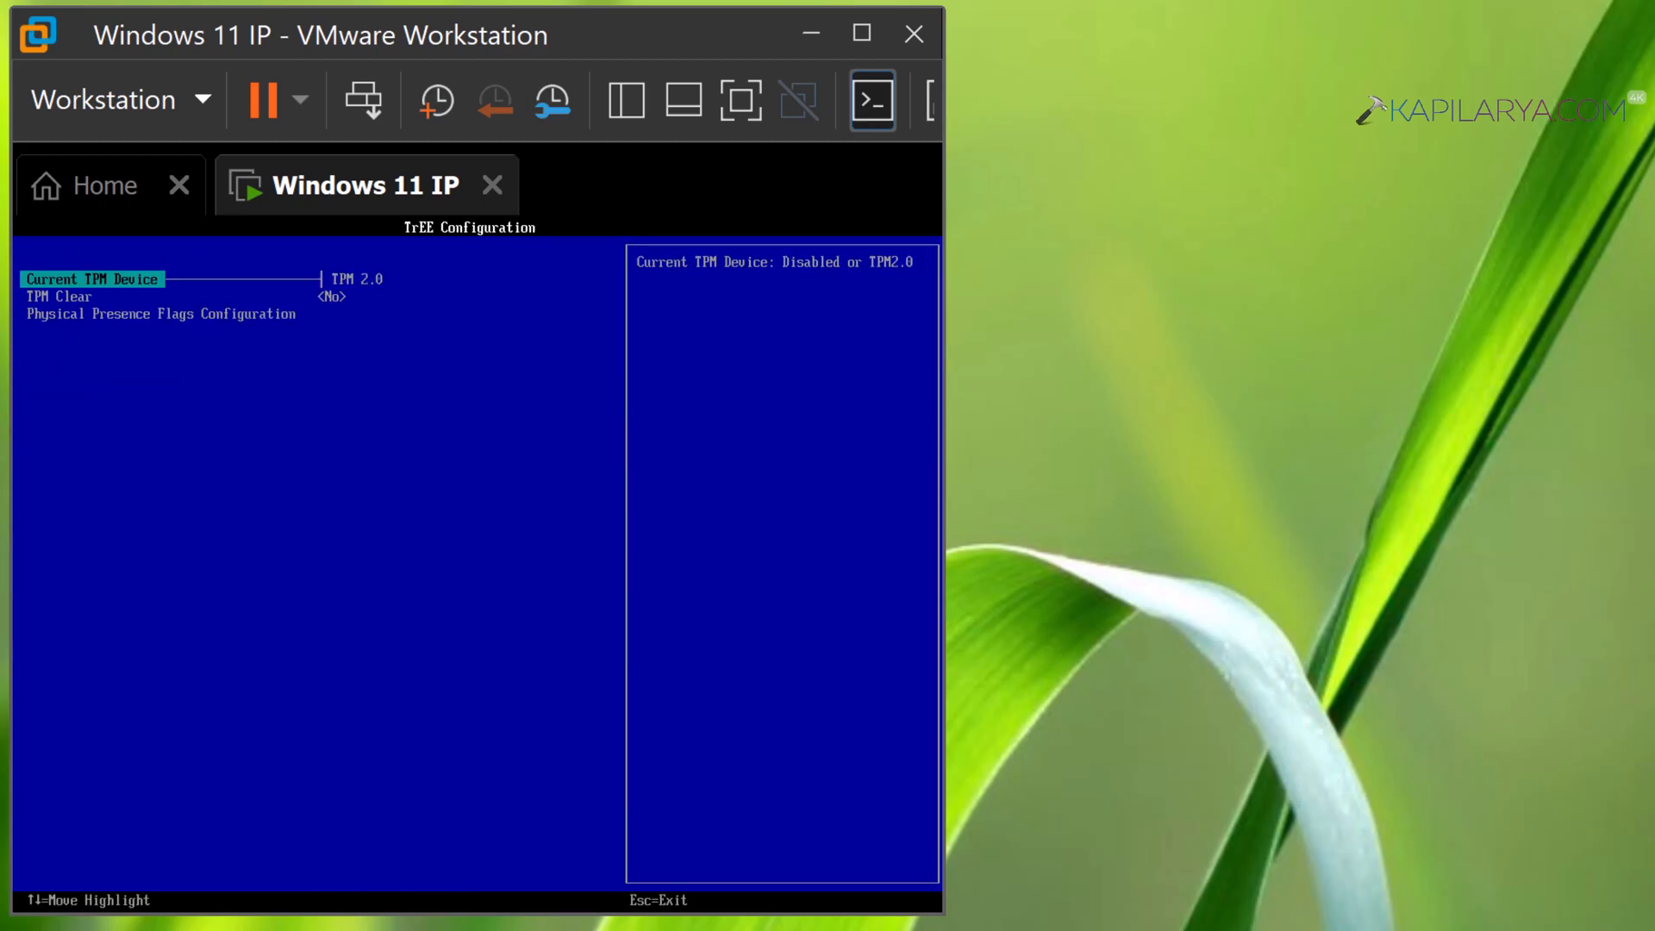
key("Down")
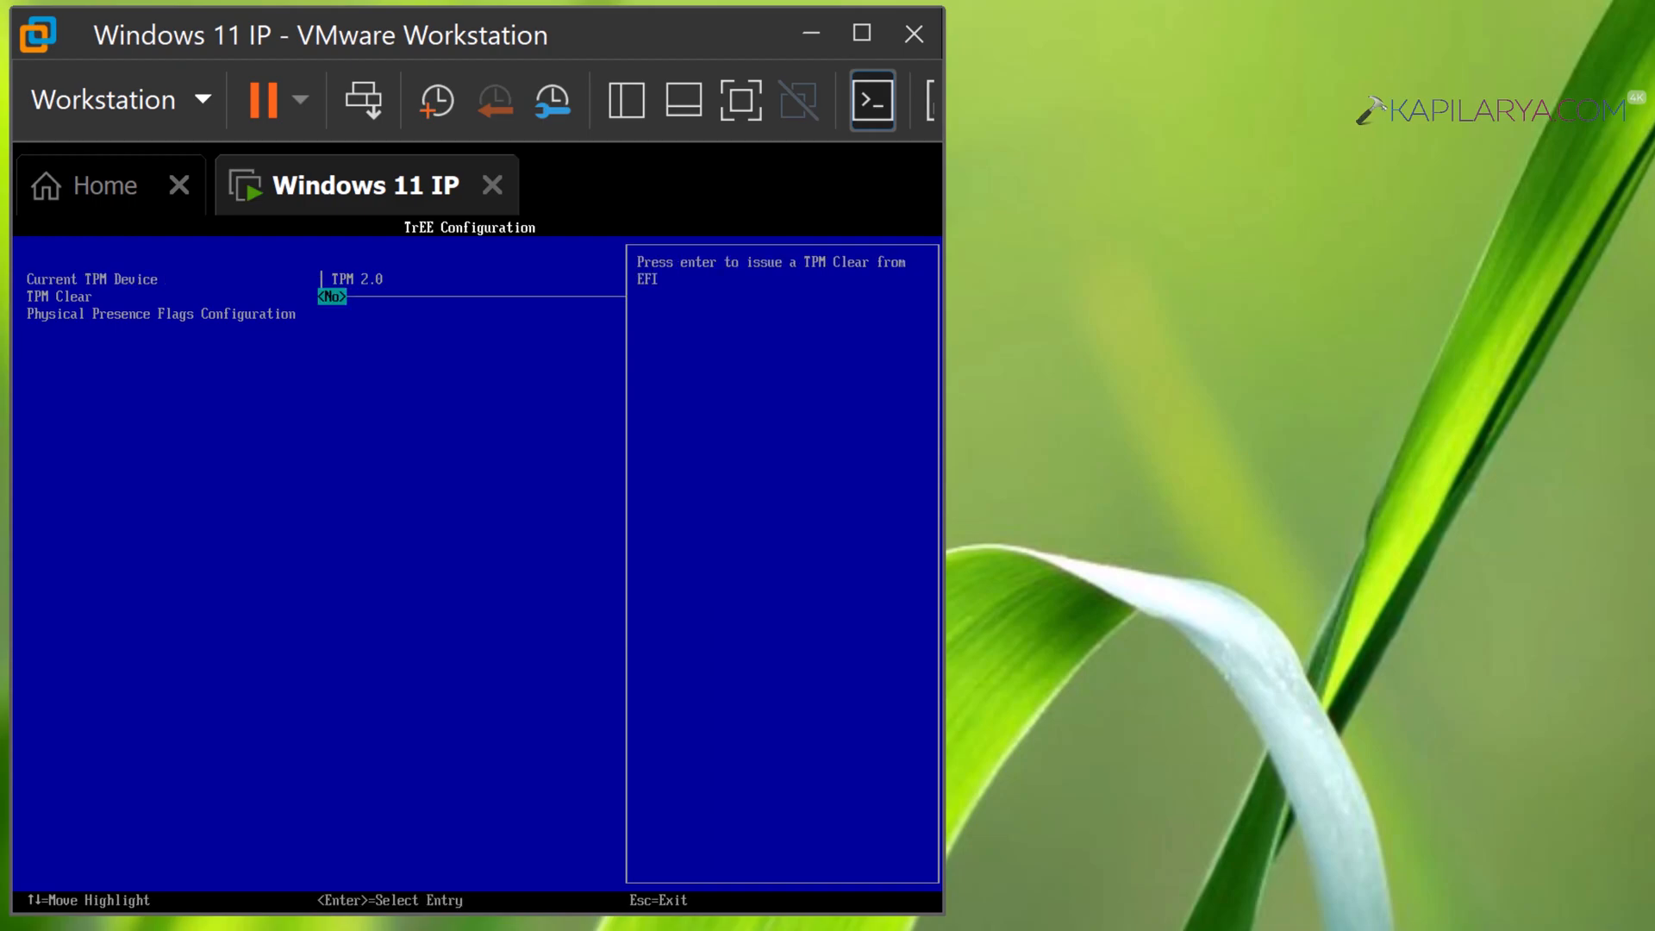
key("enter")
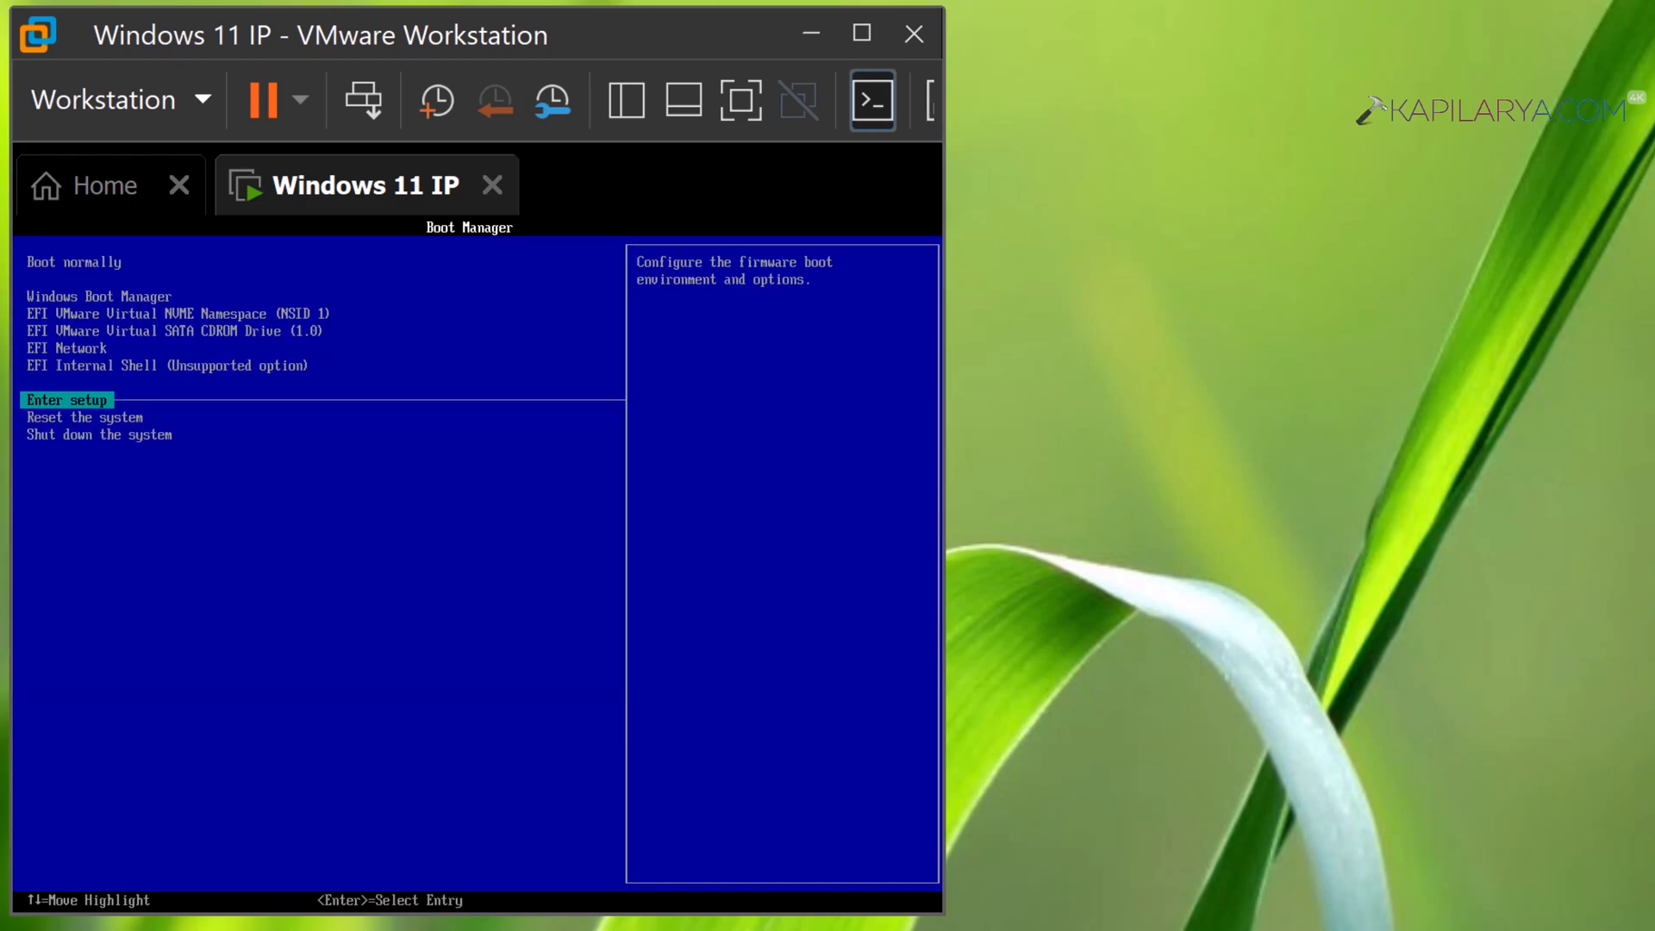
Return to the Boot Manager and choose Reset the system to restart the VM
key("Down")
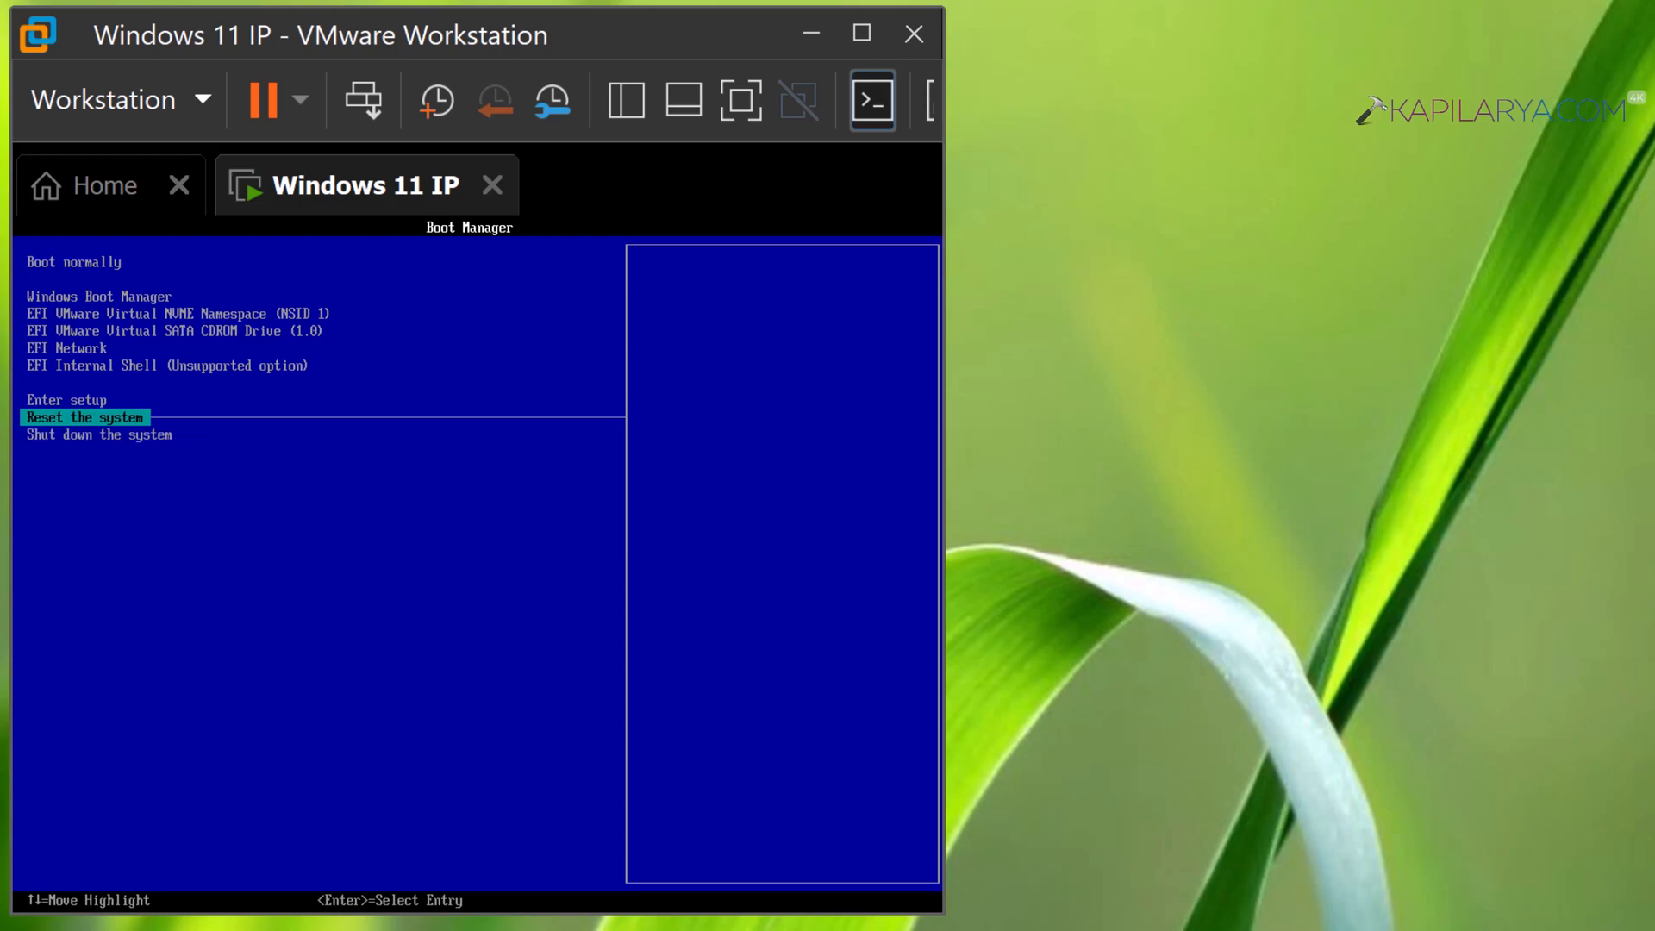
key("Down")
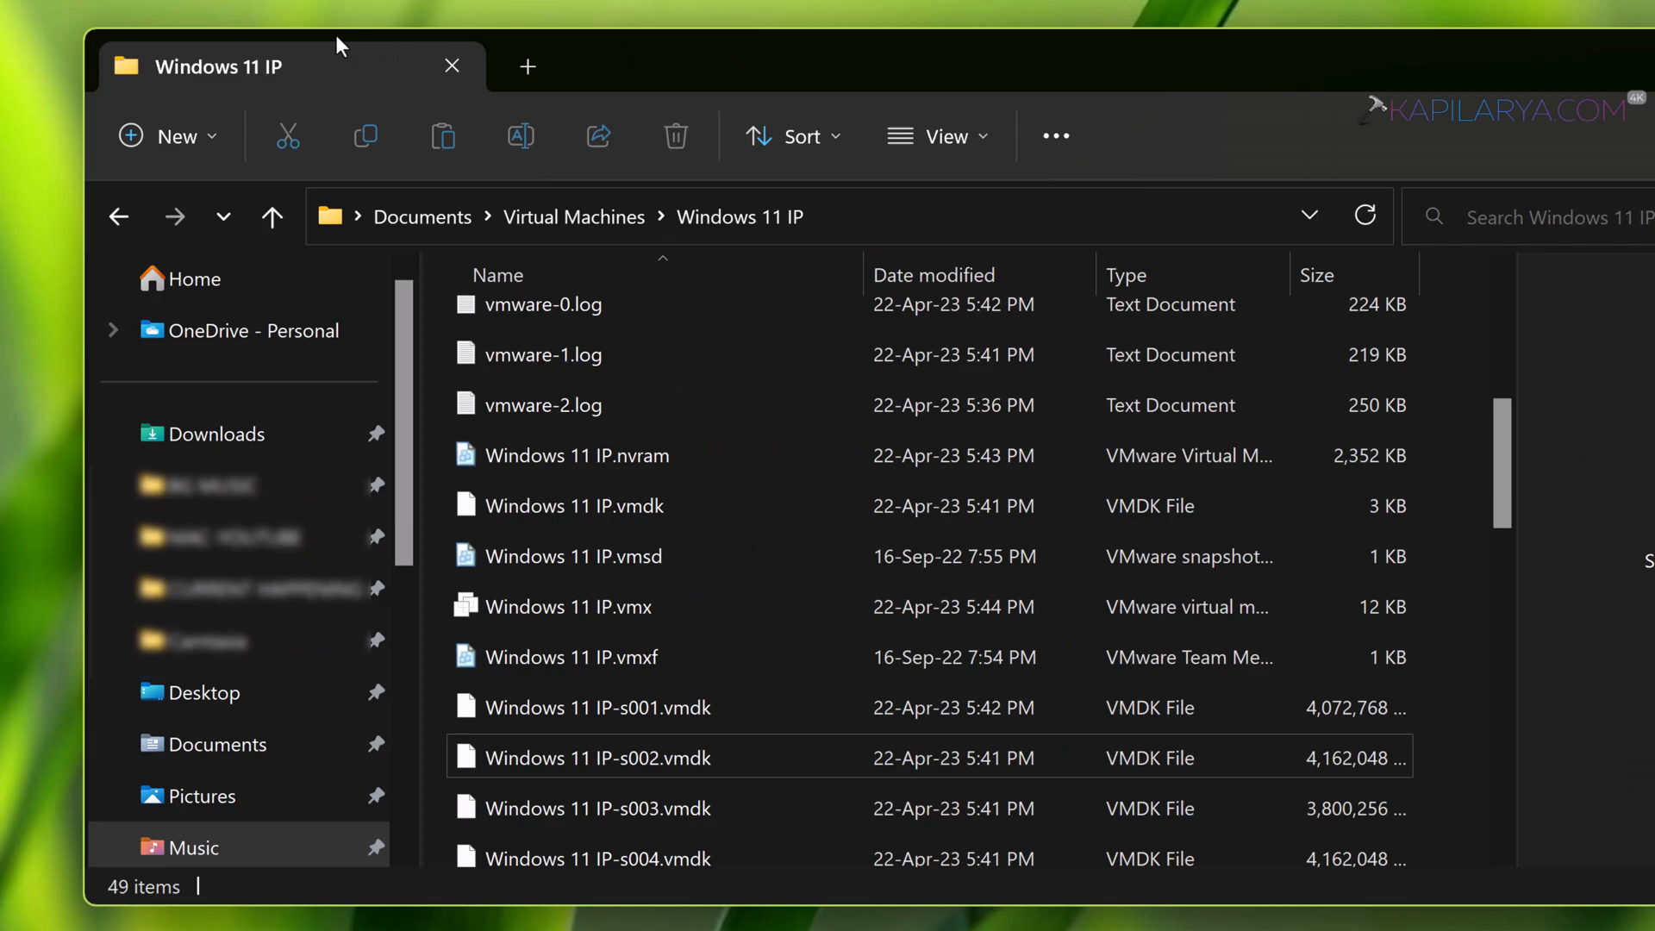
mouse_move(574, 217)
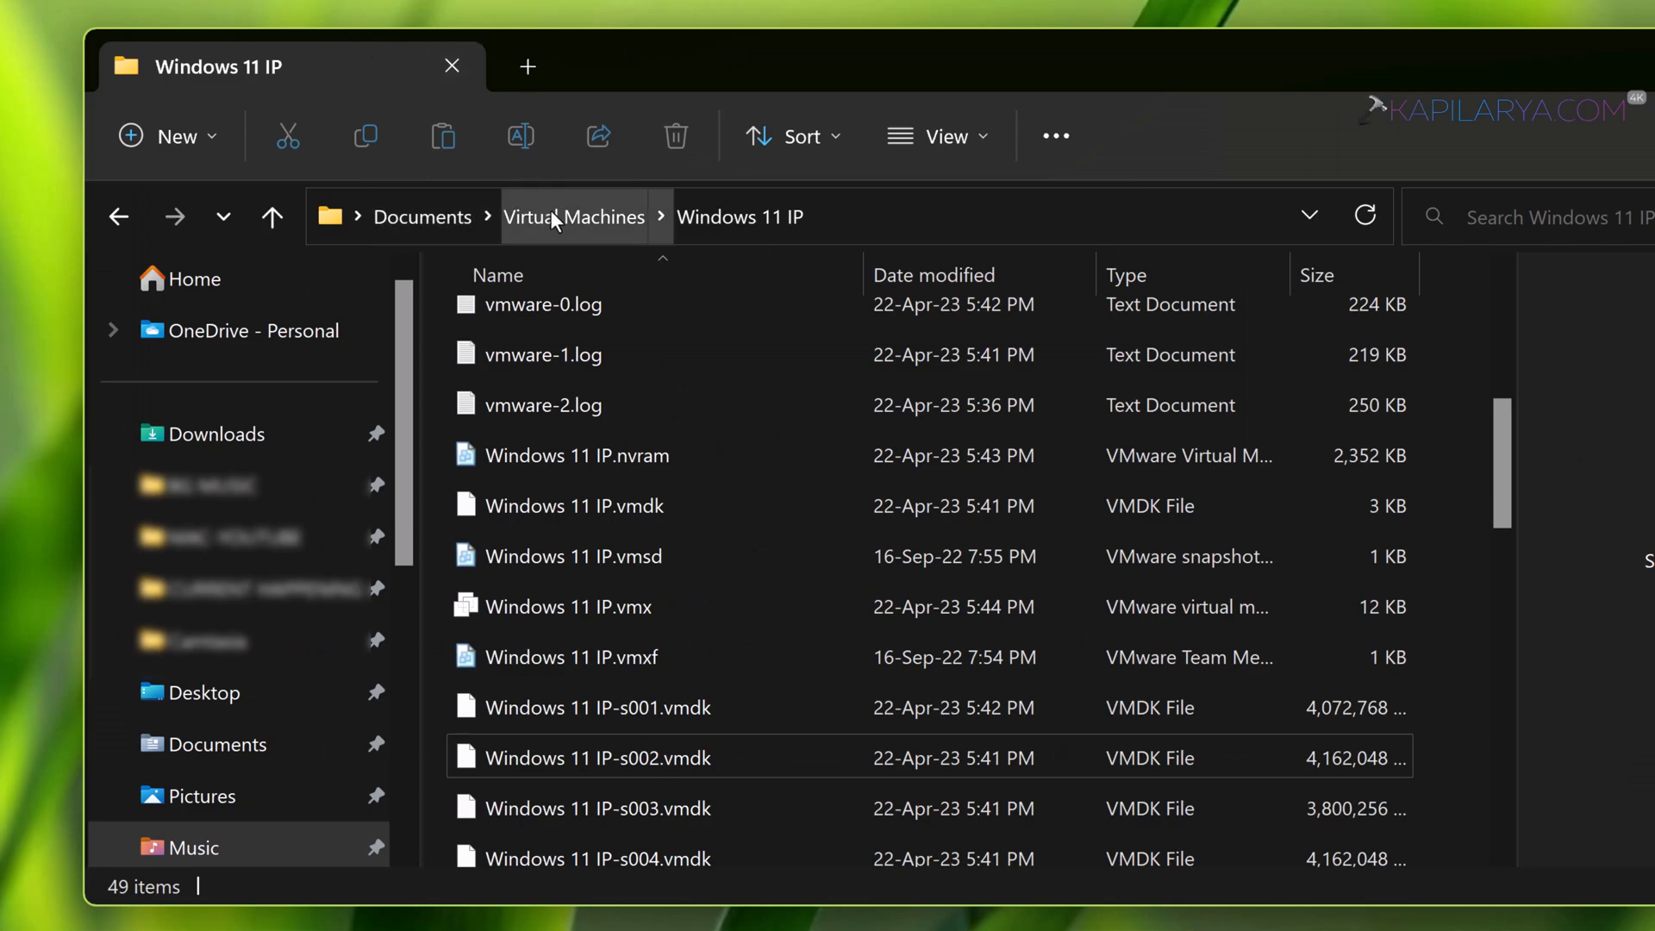
mouse_move(739, 218)
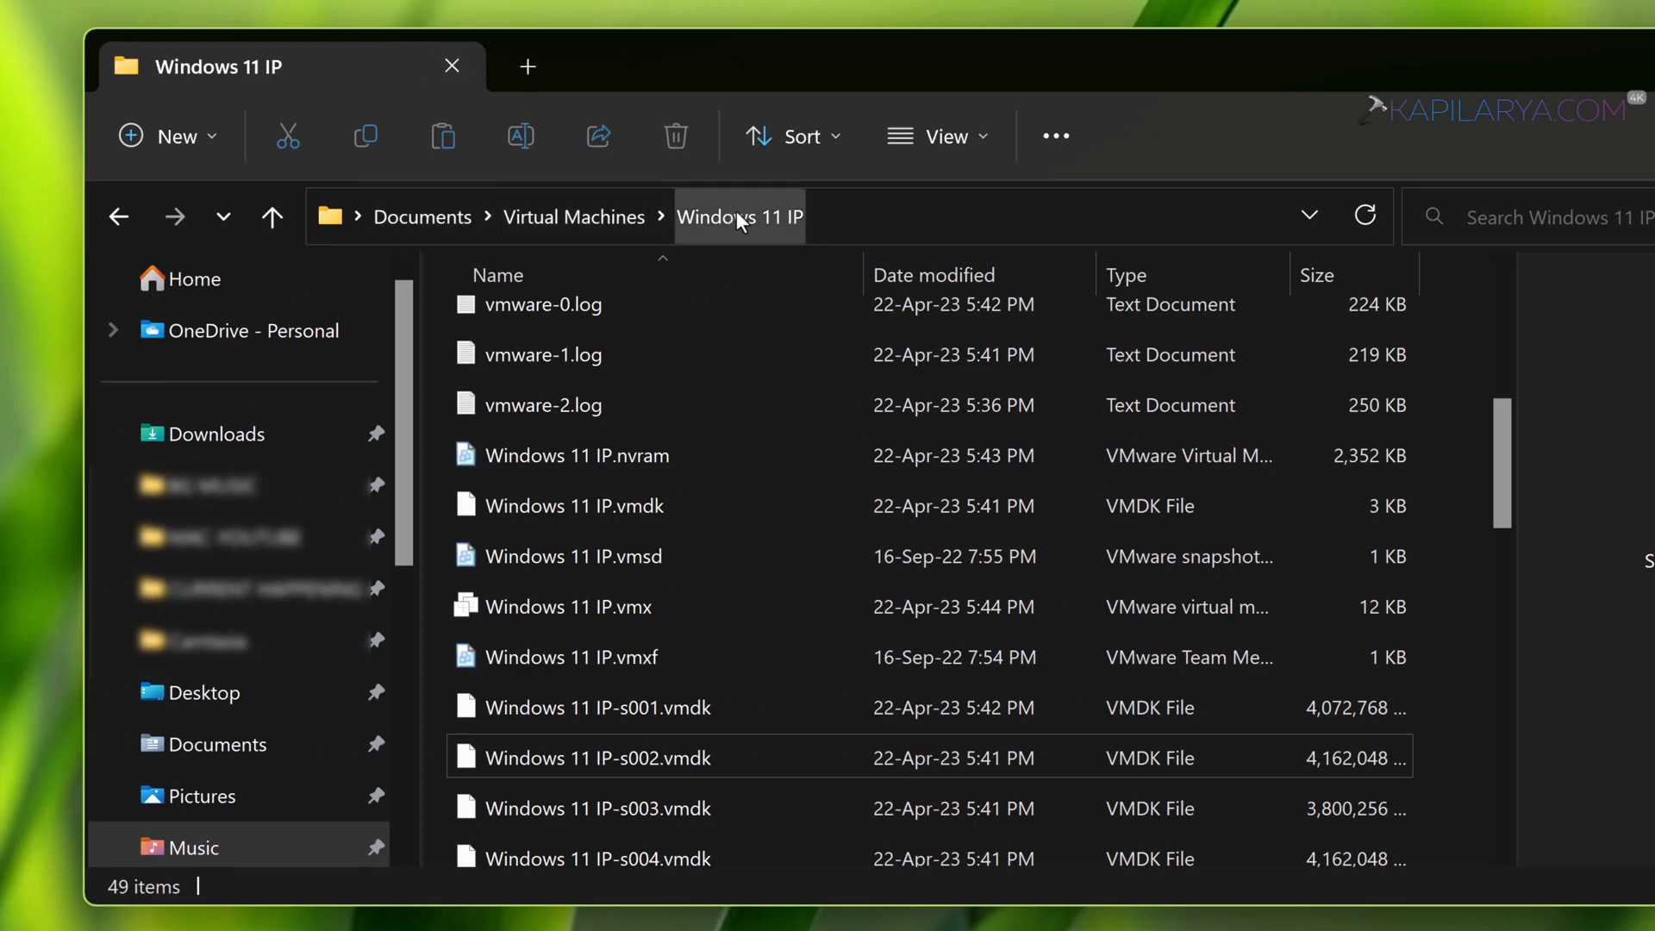
mouse_move(764, 234)
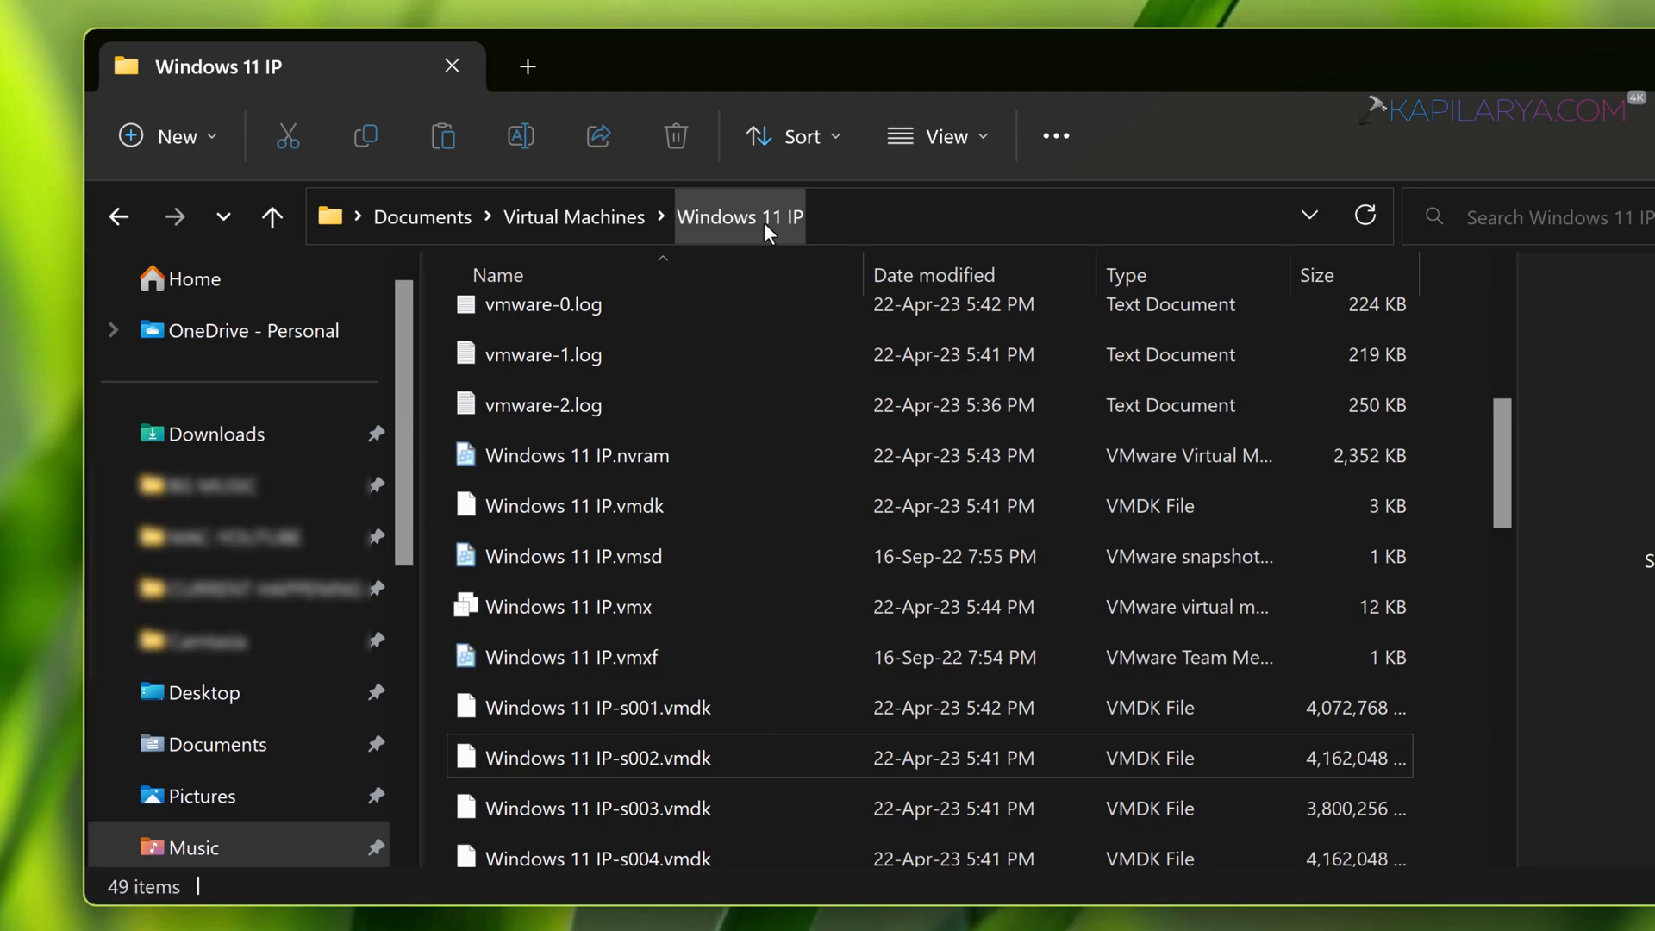
Open the Windows 11 IP.vmx file with Notepad from its Open with menu
left_click(571, 657)
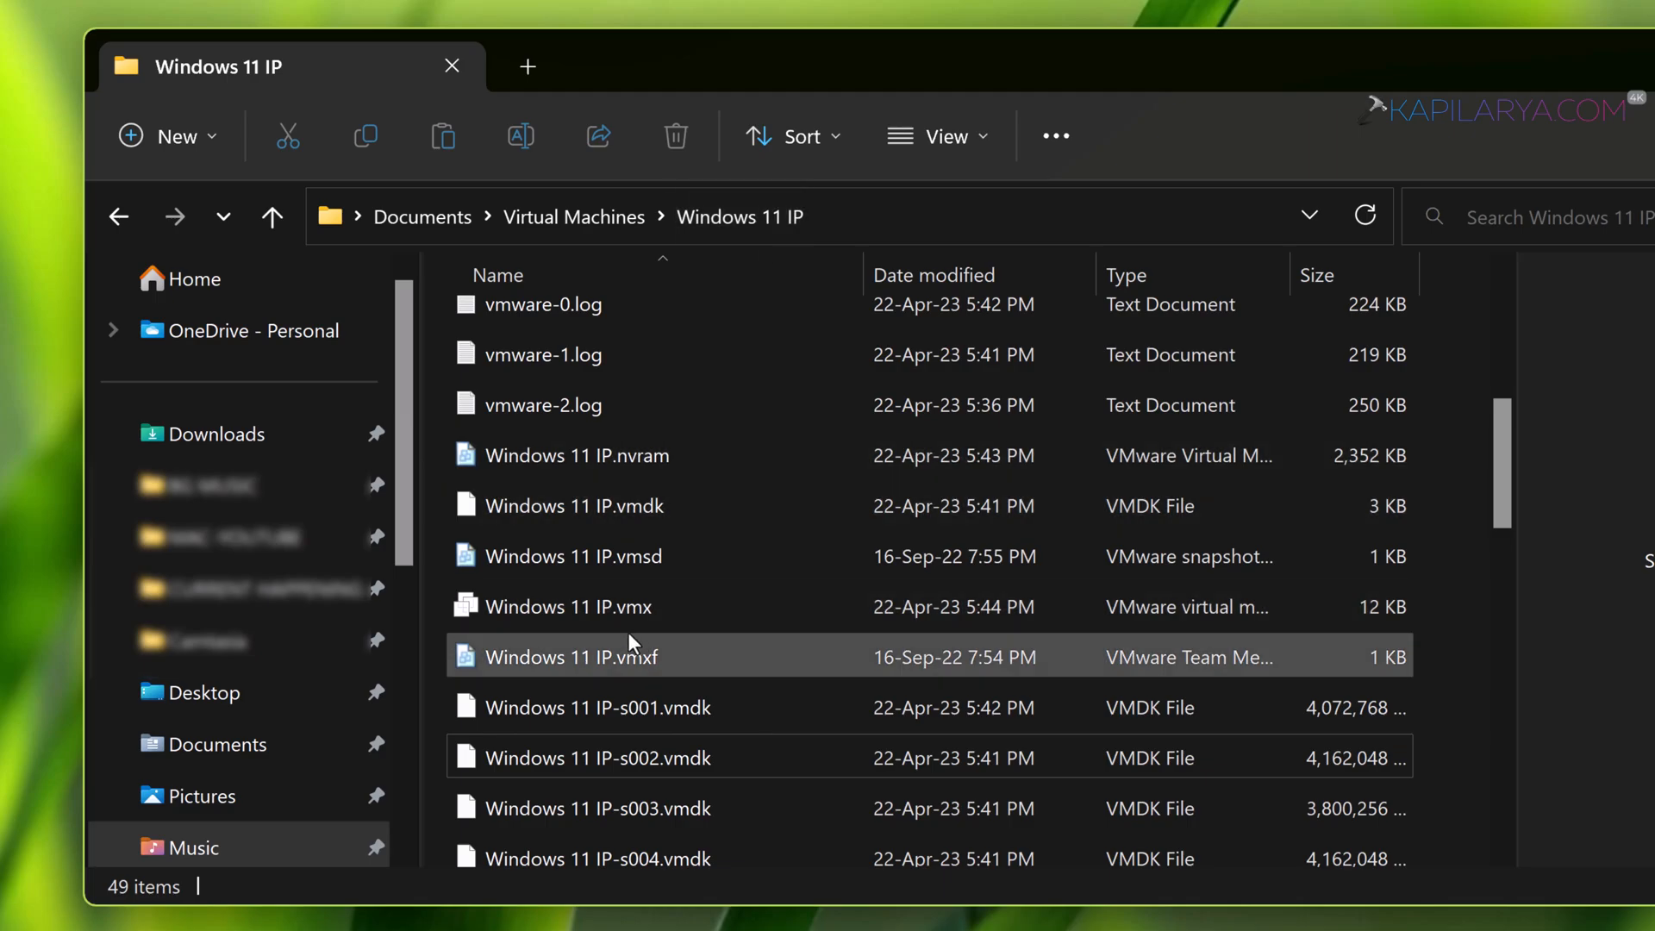
left_click(568, 605)
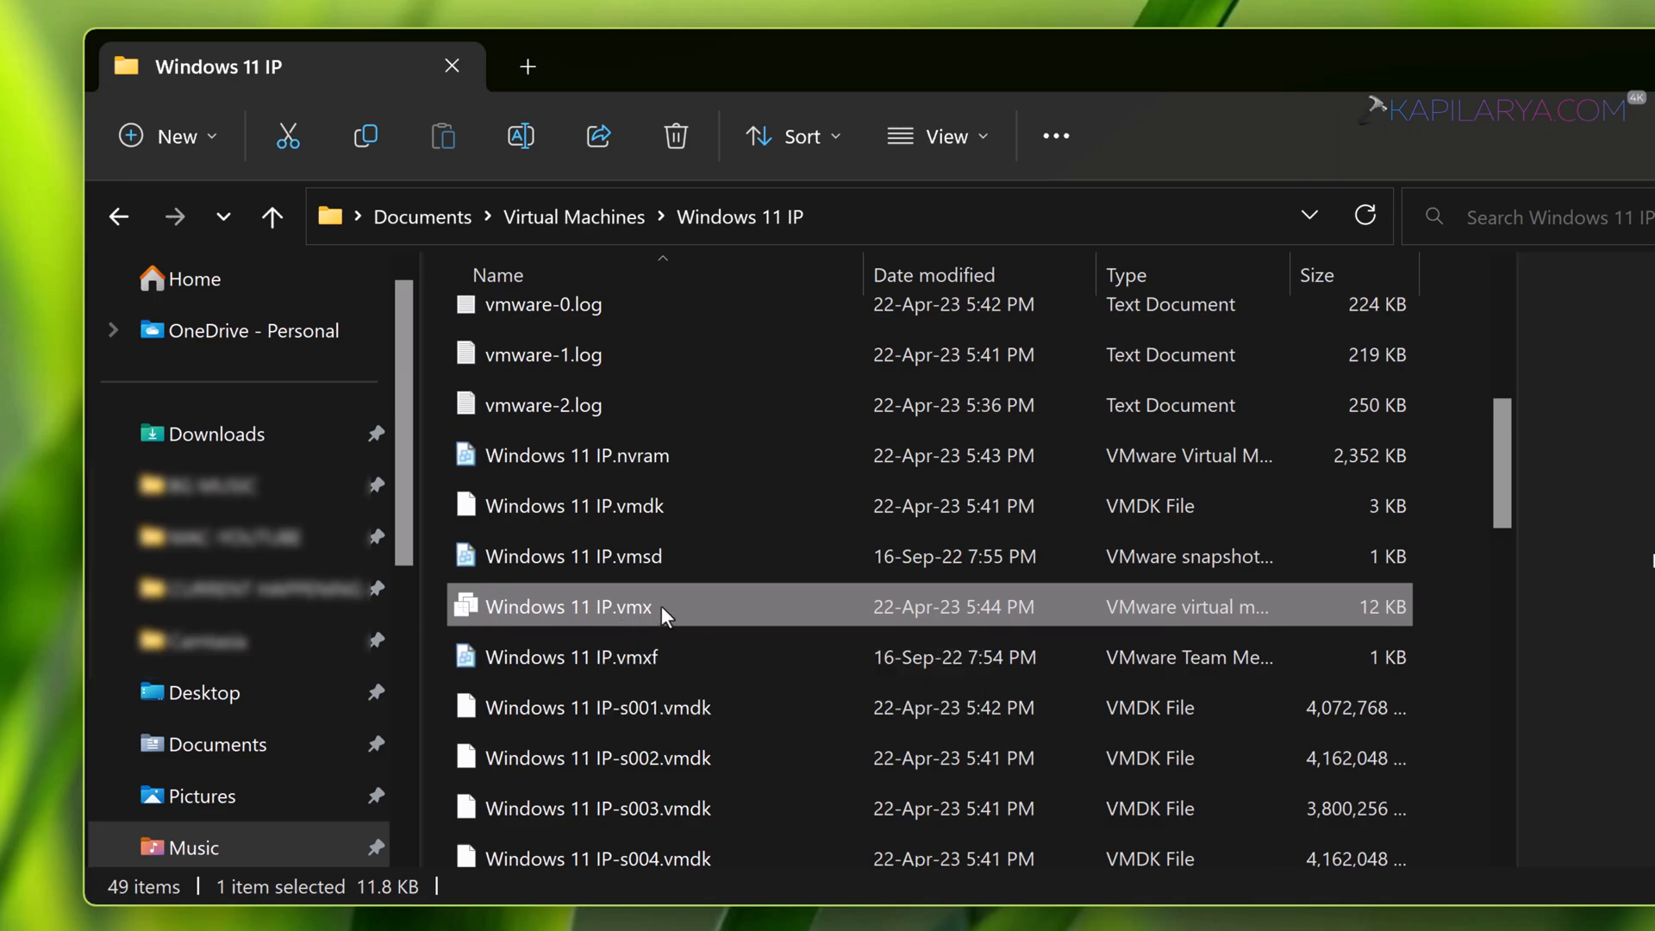
right_click(568, 606)
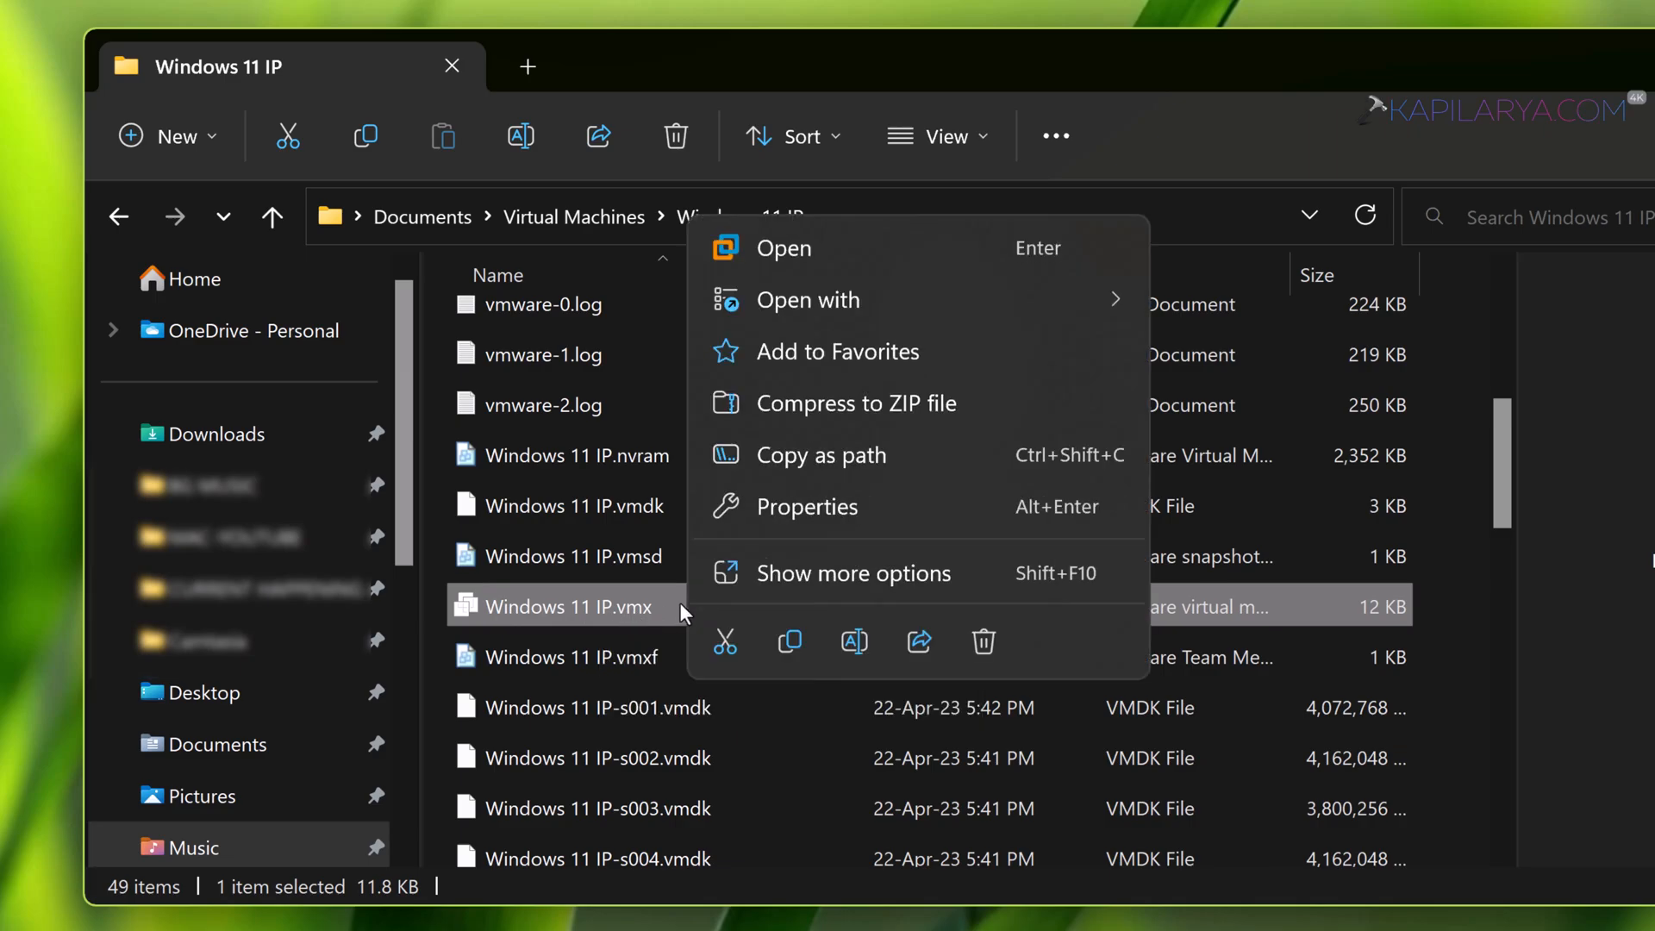
left_click(808, 299)
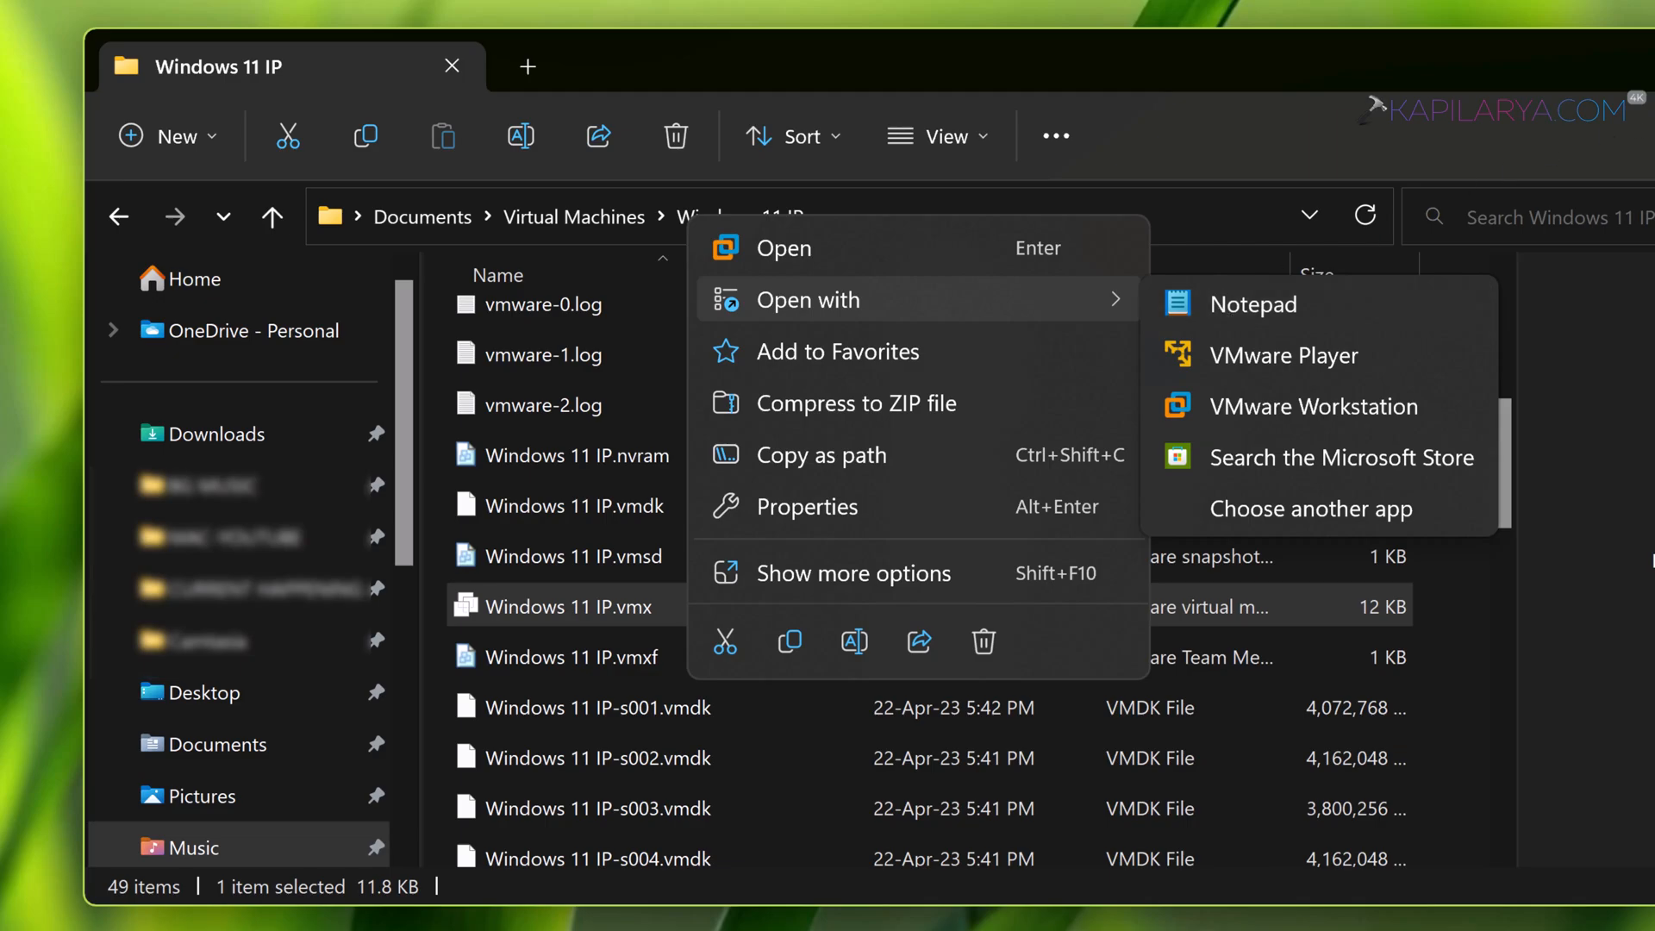
left_click(1256, 304)
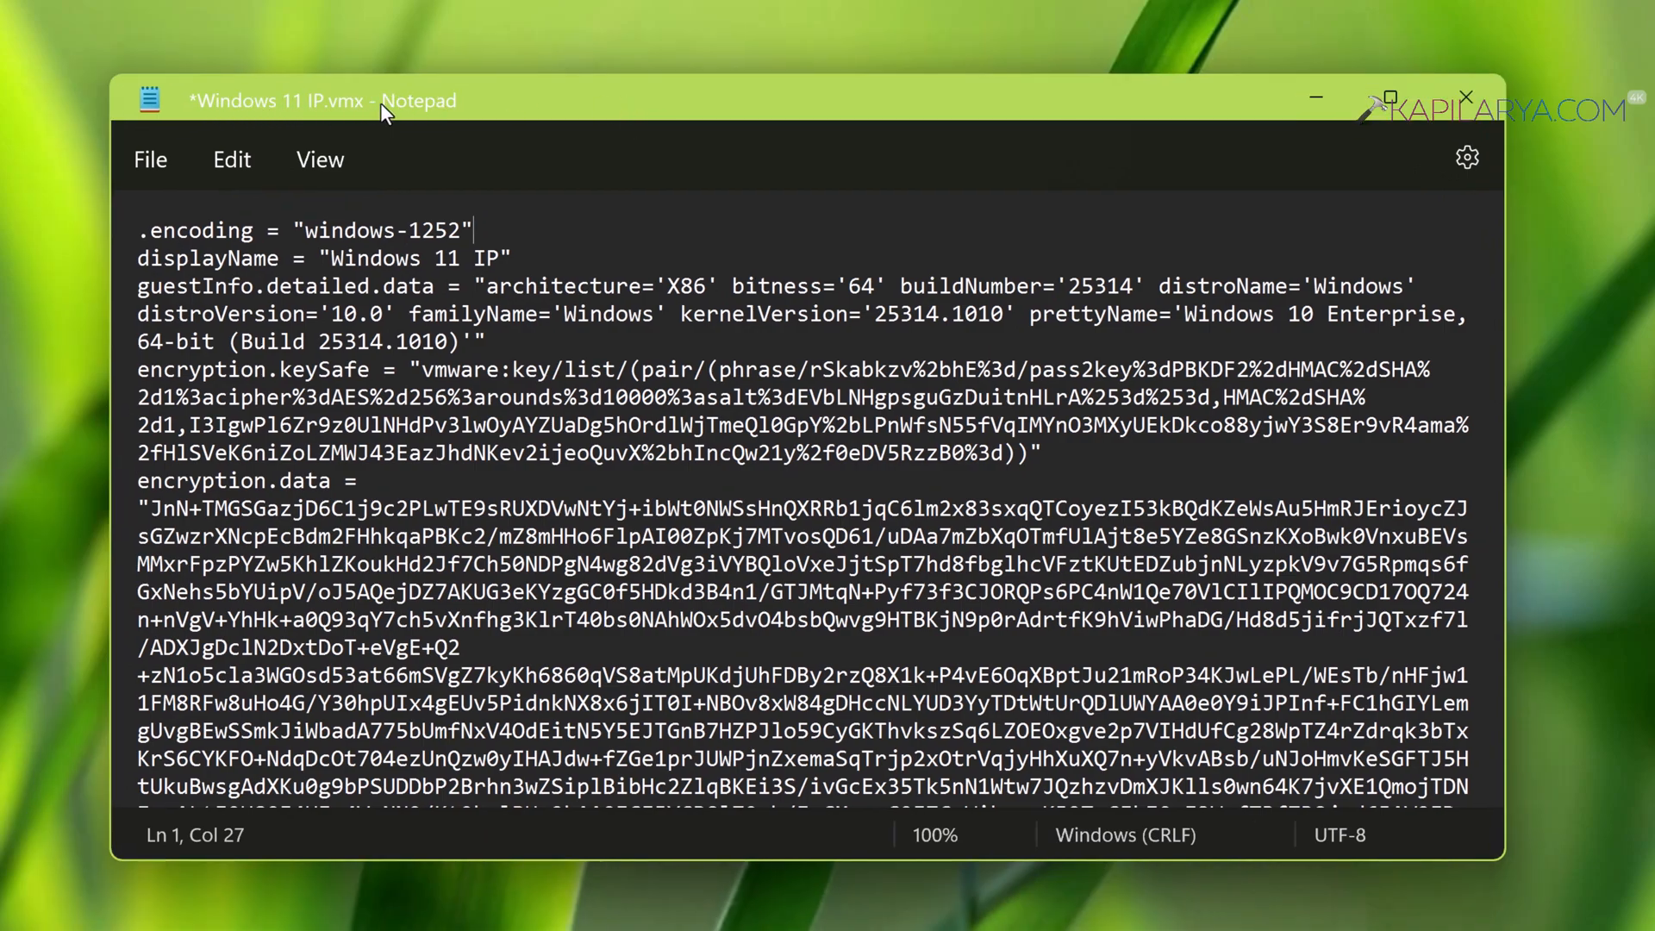
mouse_move(476, 238)
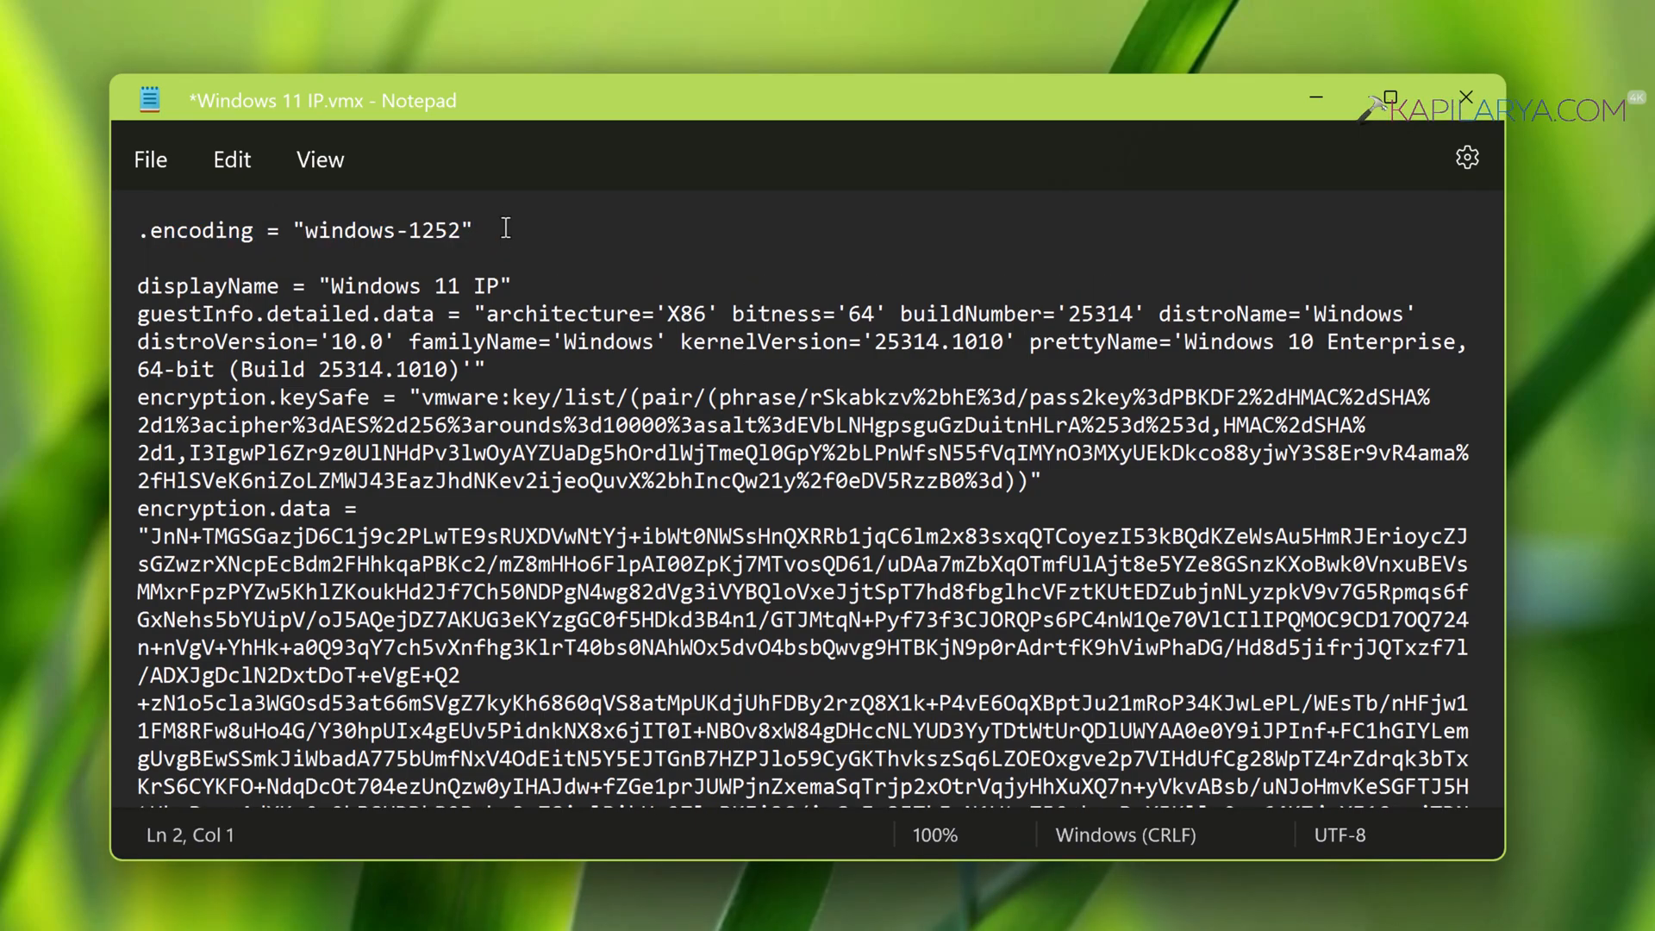
Insert bios.bootDelay = "5000" below the encoding line of the vmx file and save it
type("bios.bootDelay = \"5000\"")
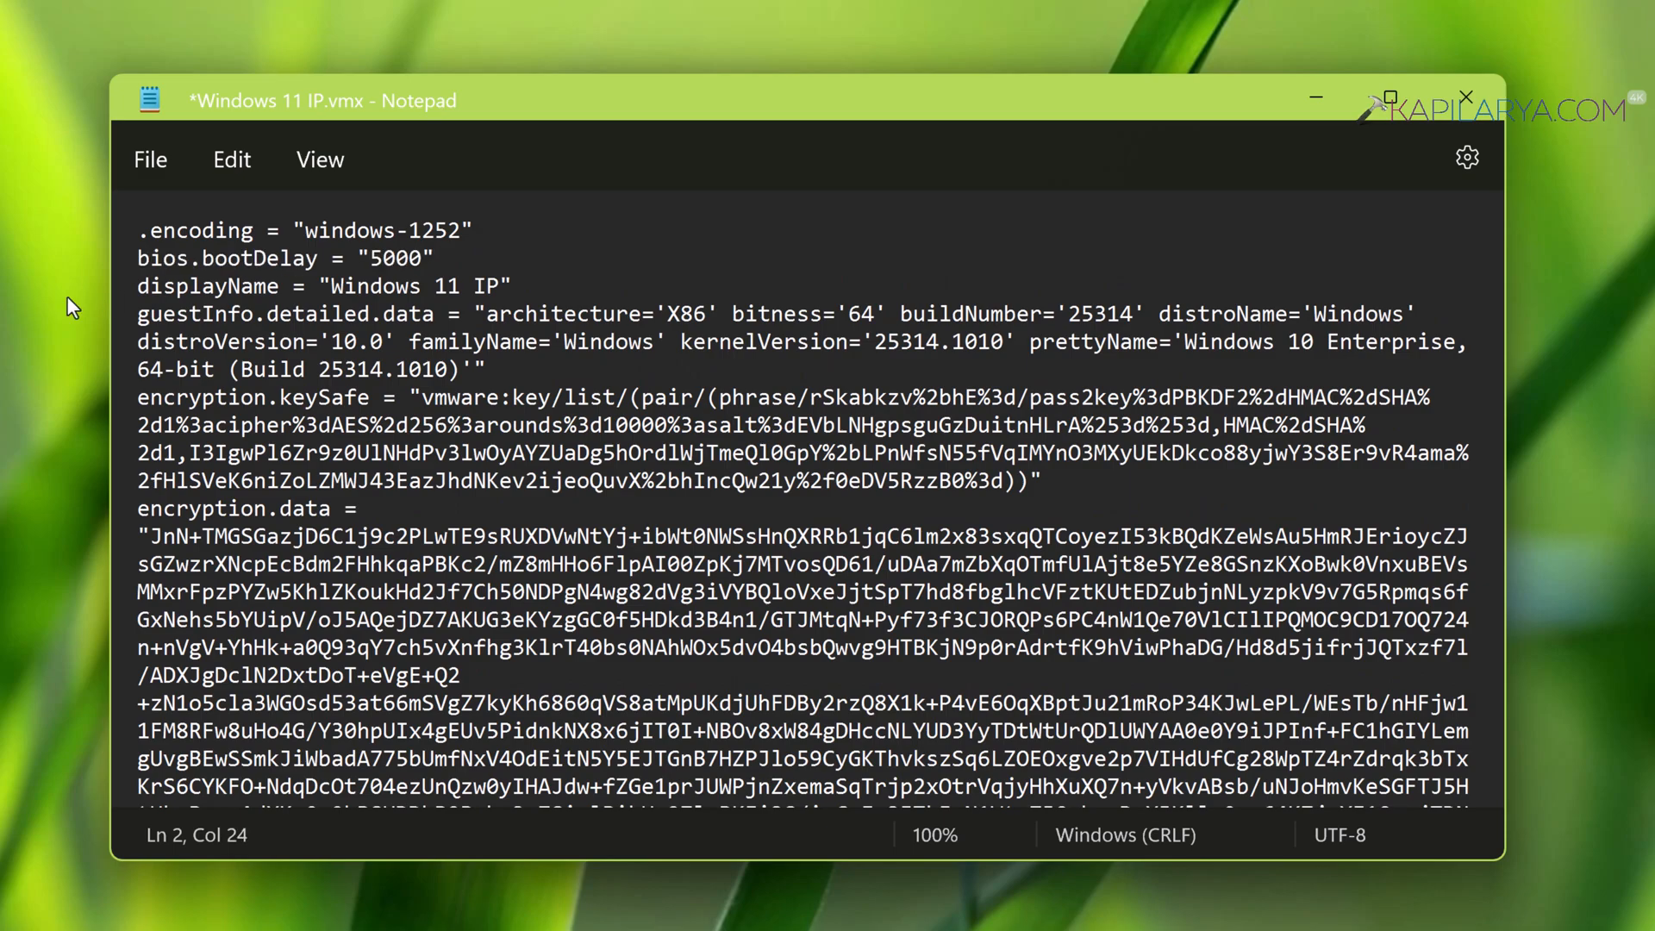
mouse_move(139, 264)
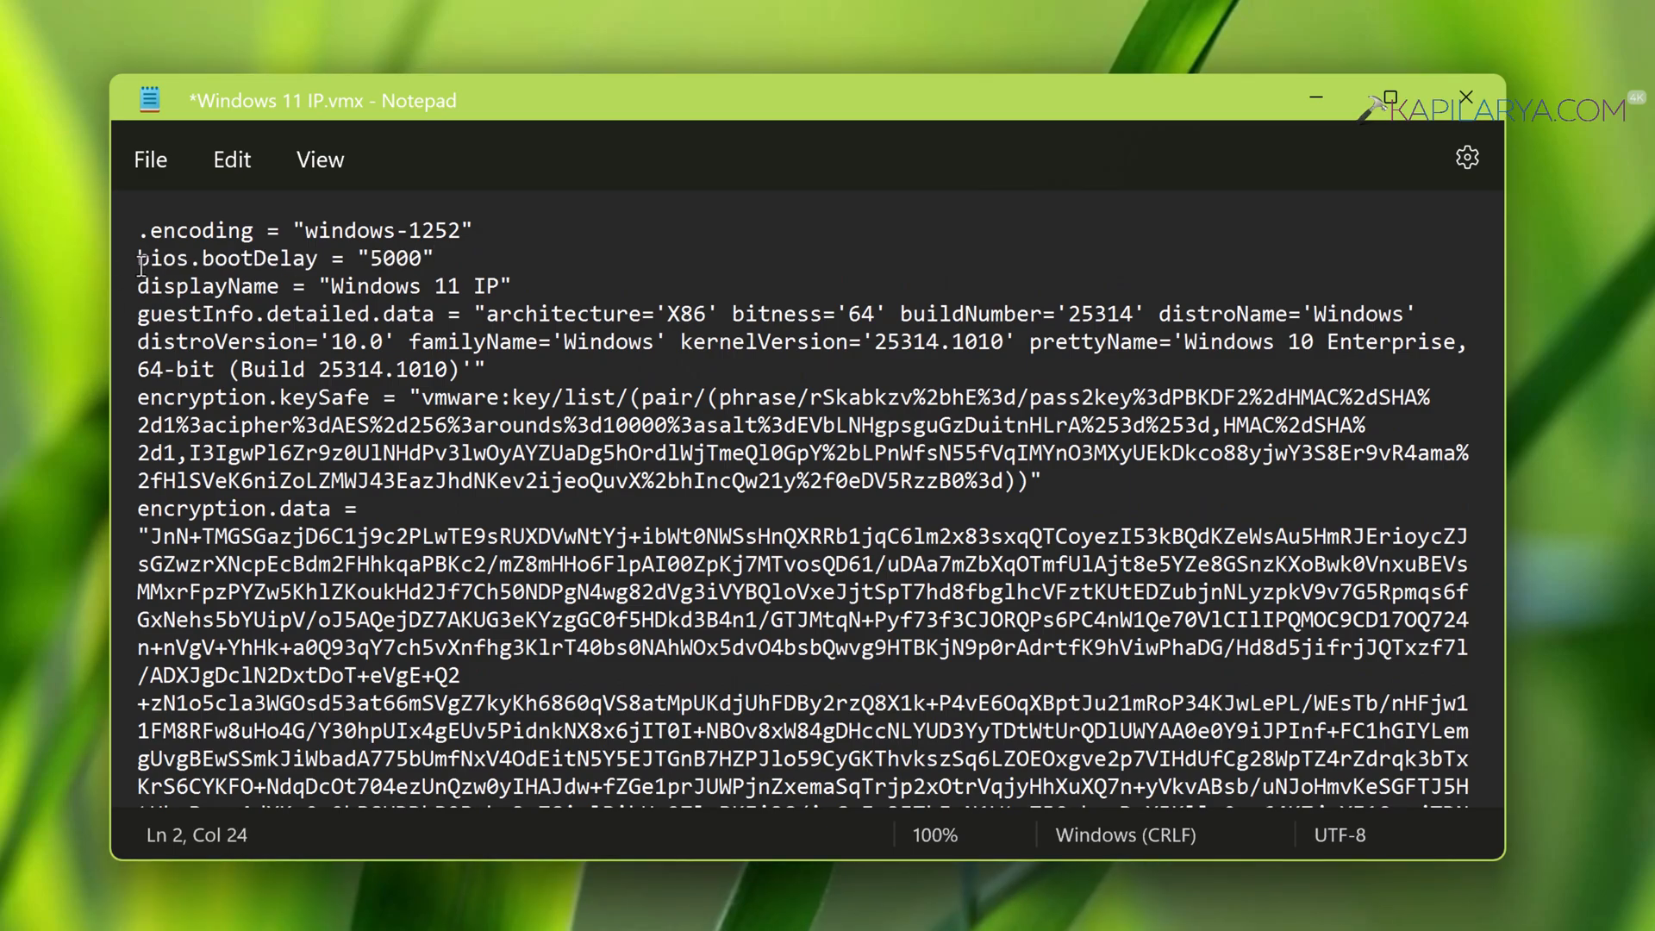
triple_click(285, 259)
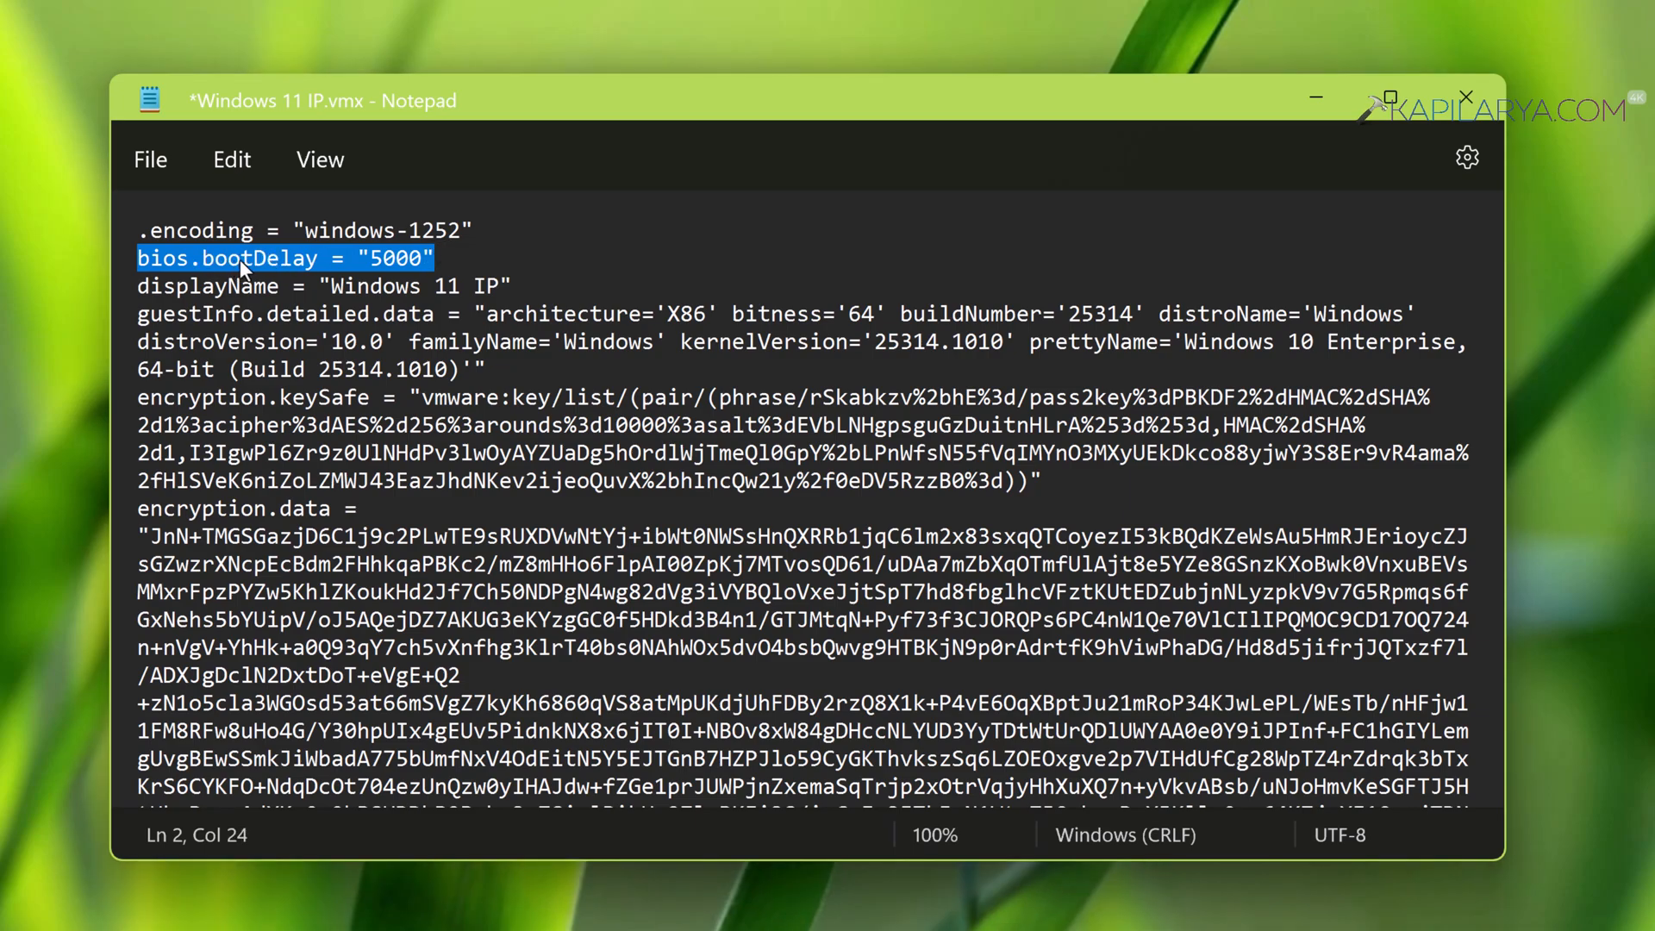
mouse_move(336, 273)
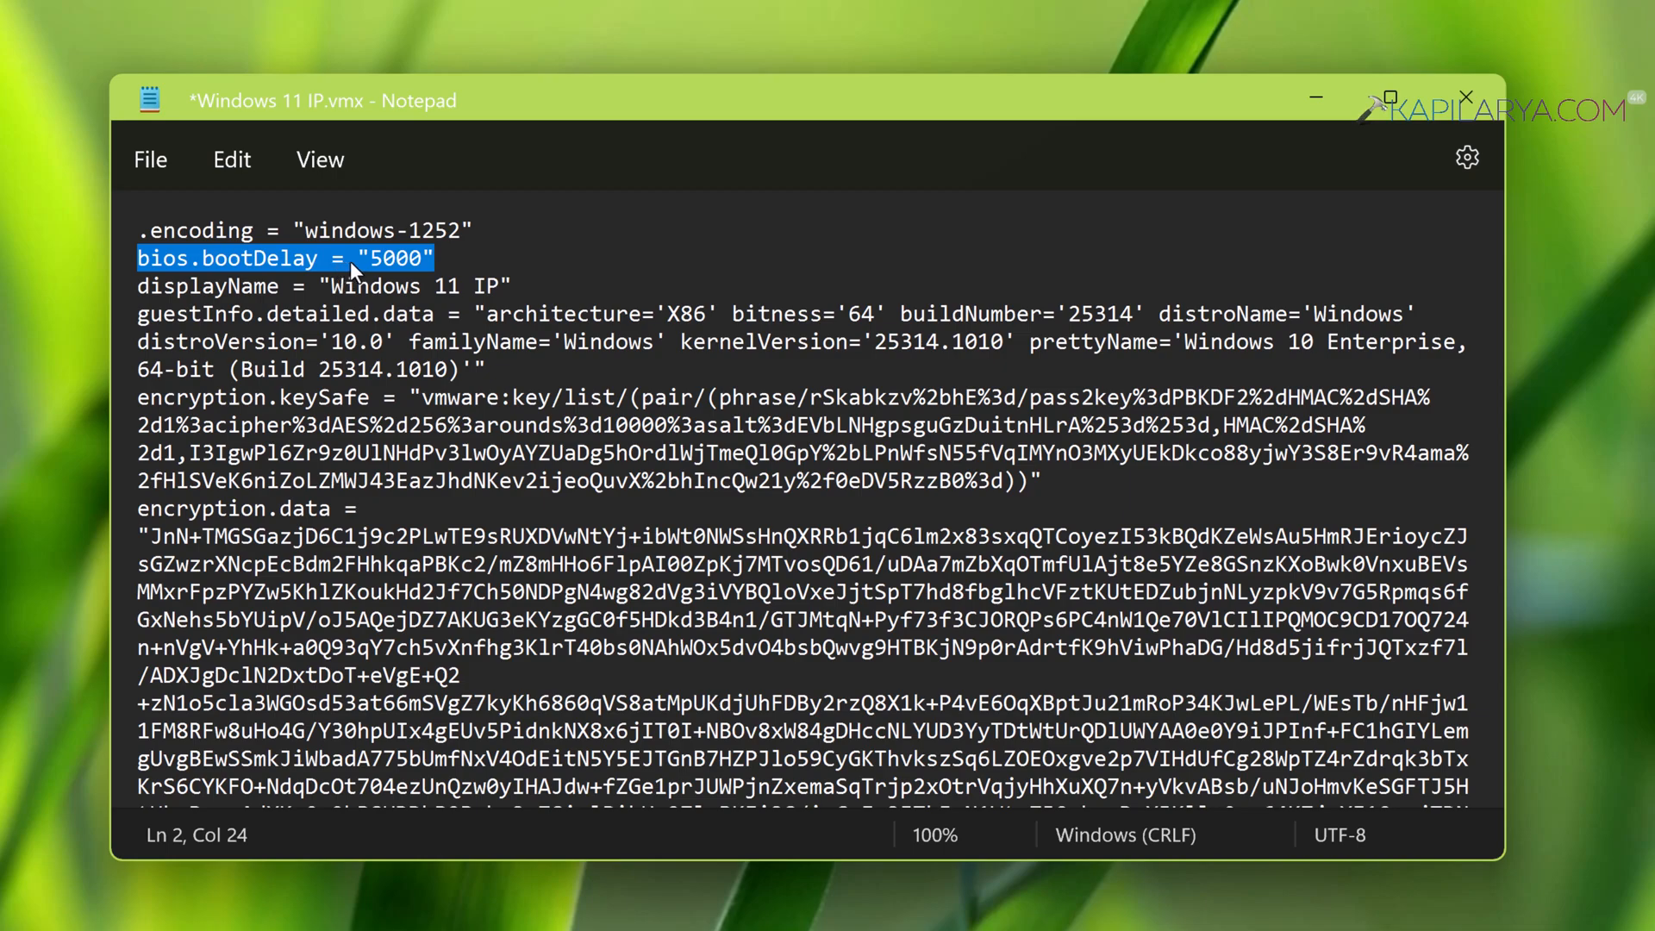
mouse_move(374, 269)
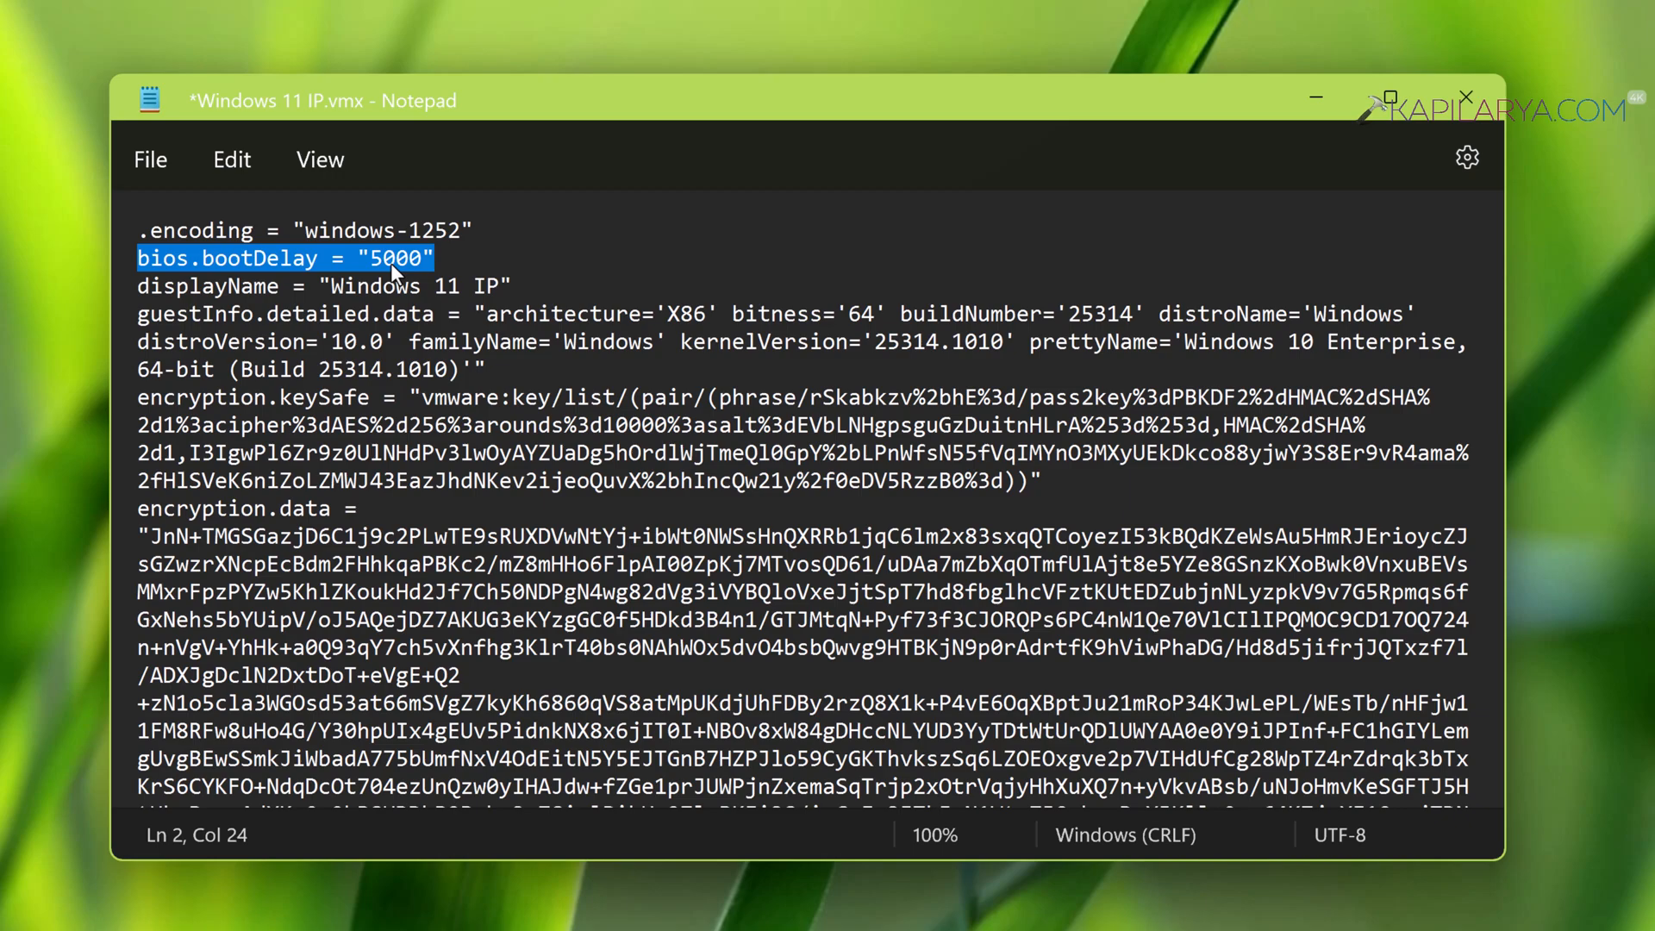
mouse_move(447, 262)
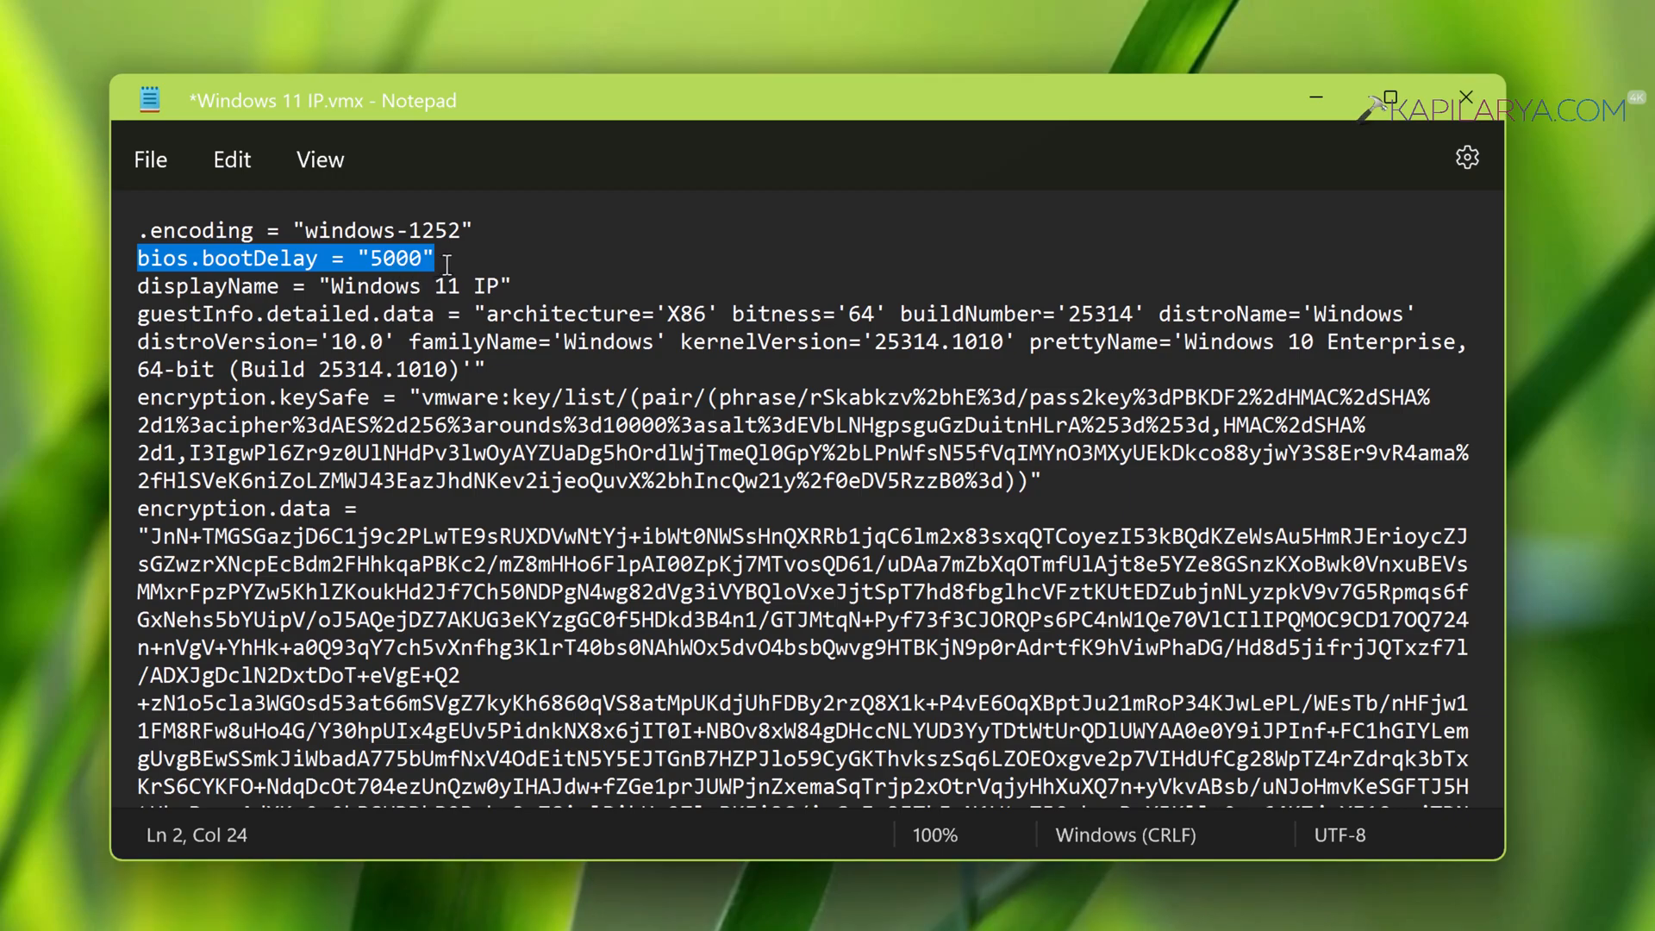
left_click(150, 159)
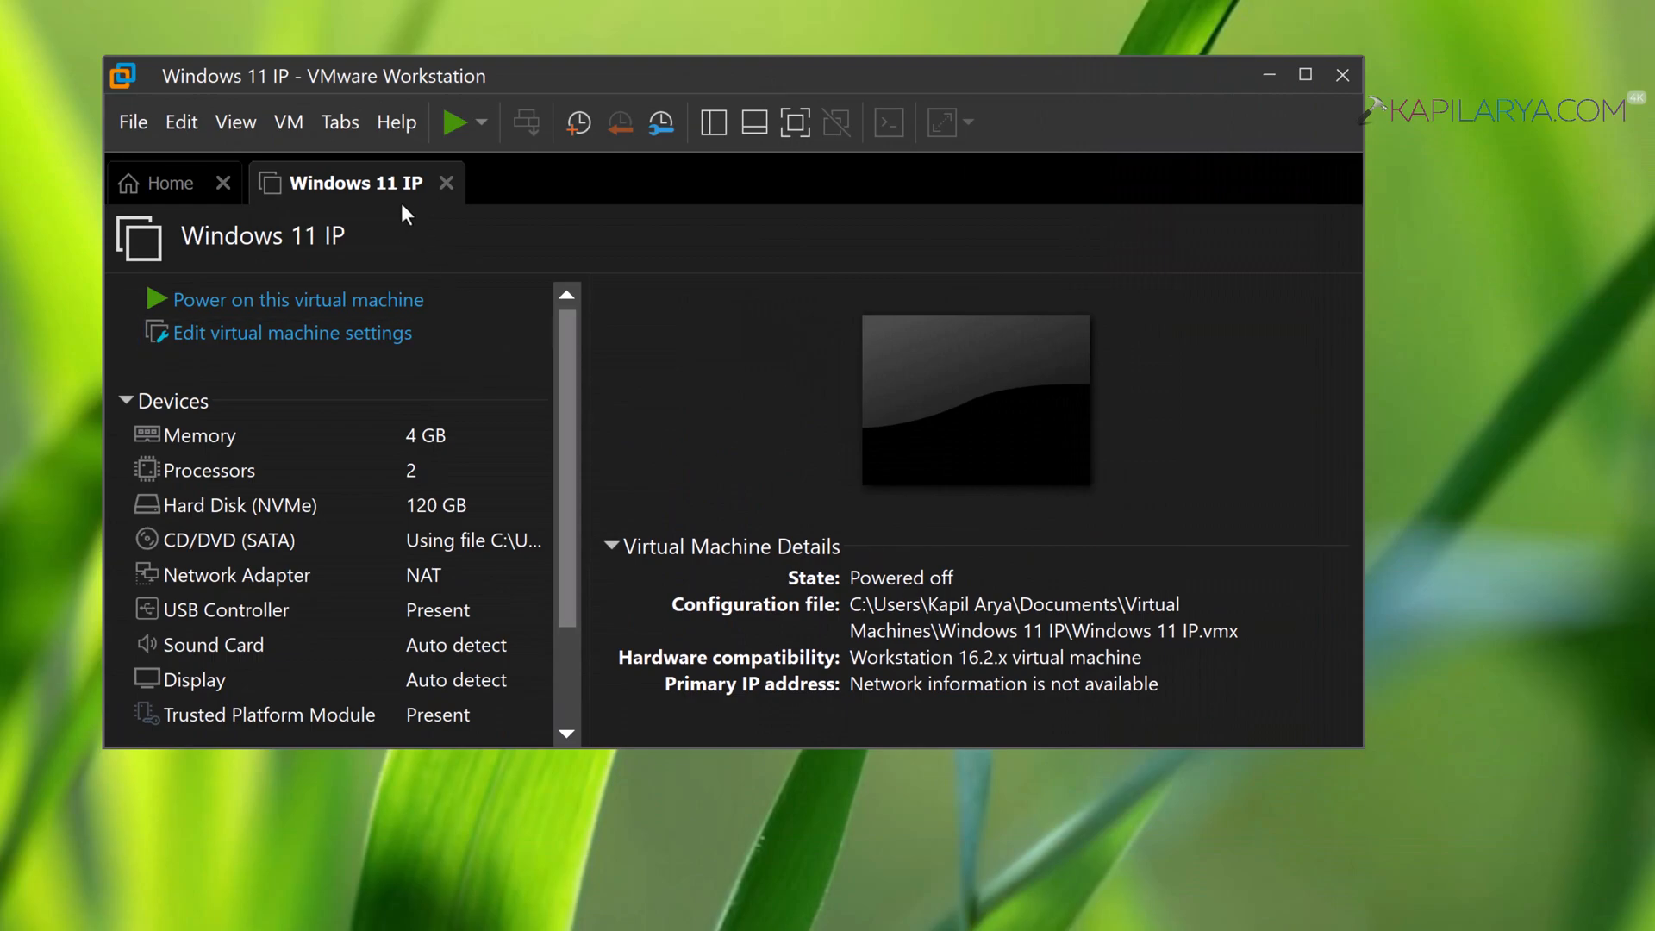
Start the Windows 11 IP VM with Power On to Firmware so it lands in the Boot Manager
left_click(288, 123)
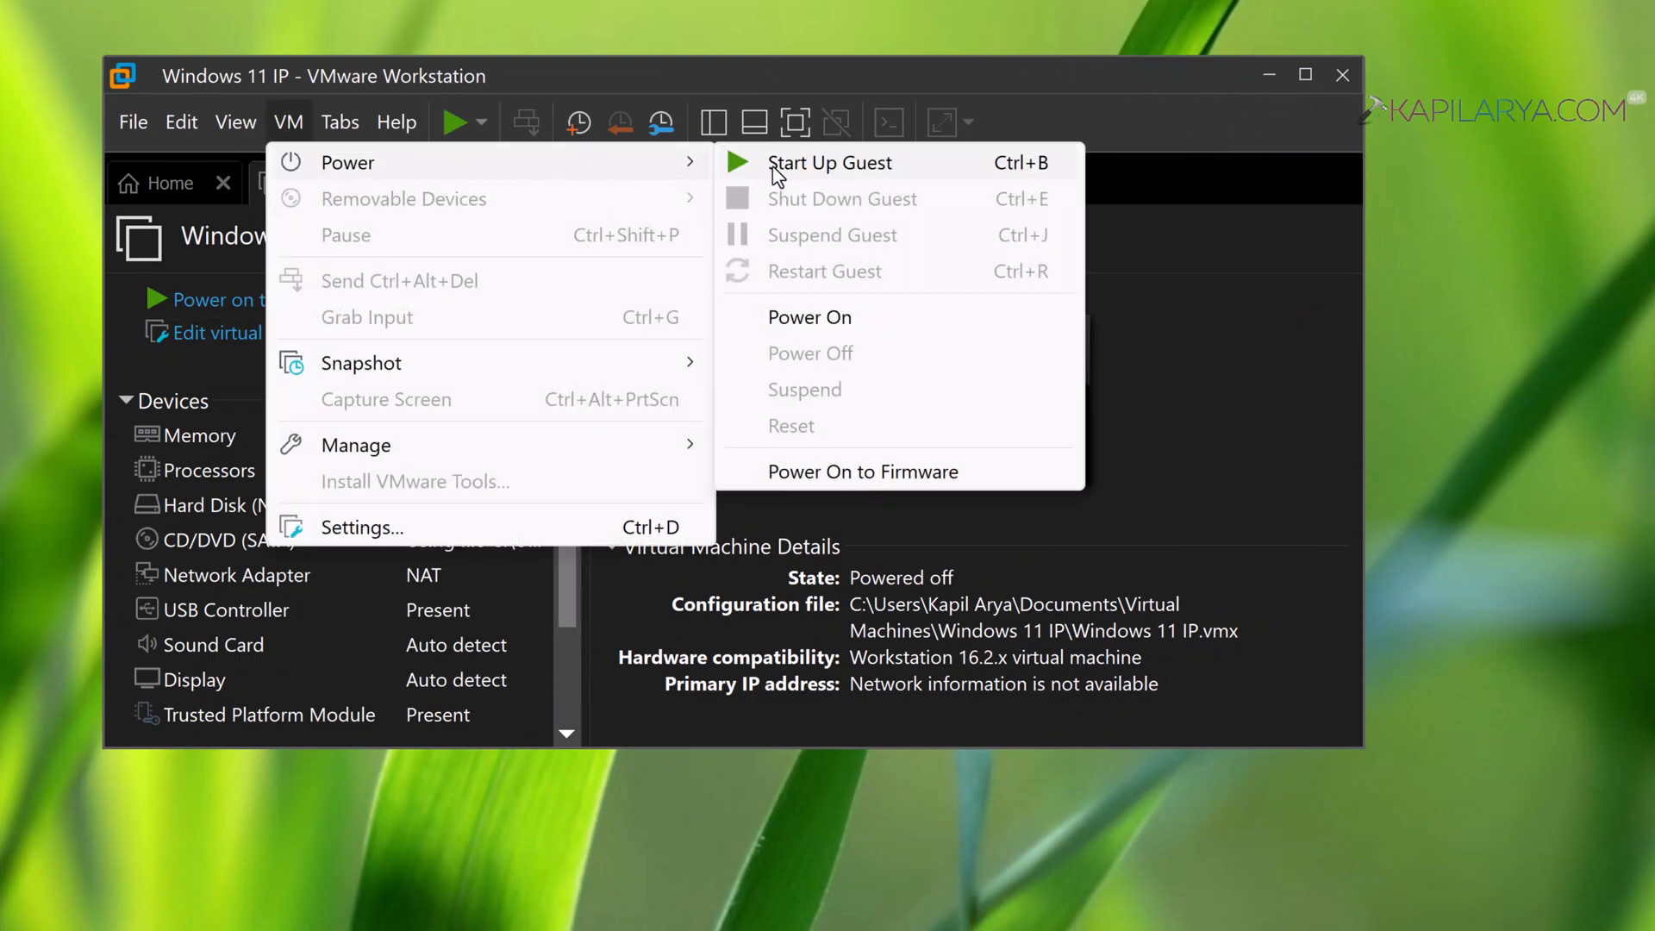
mouse_move(801, 488)
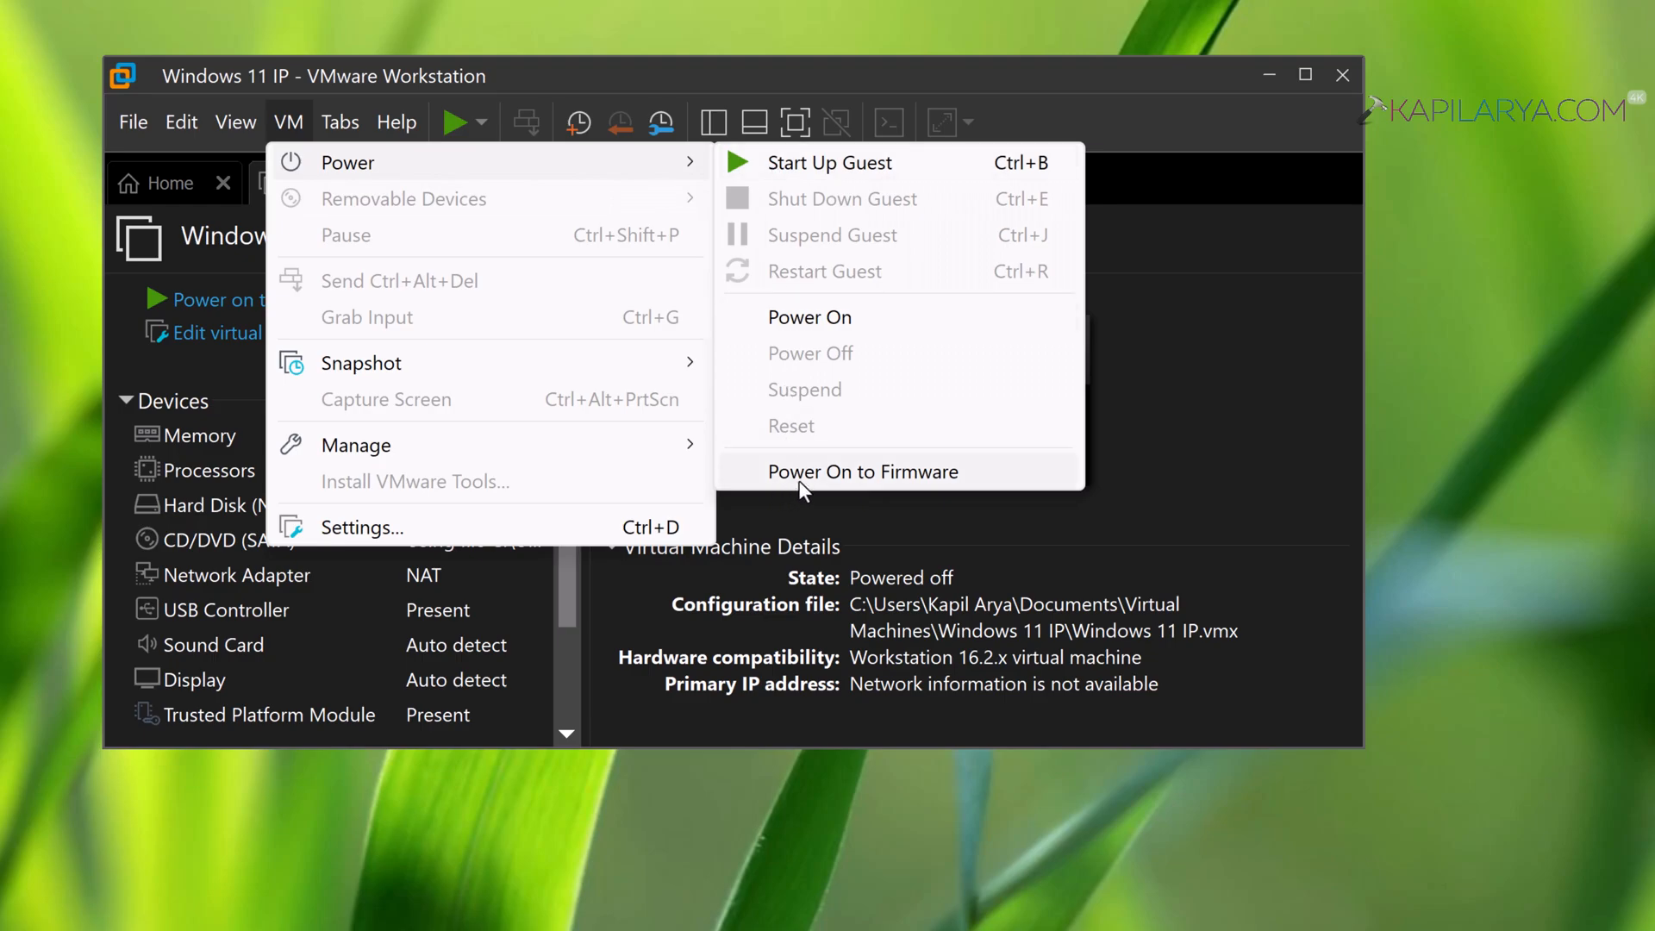
mouse_move(848, 484)
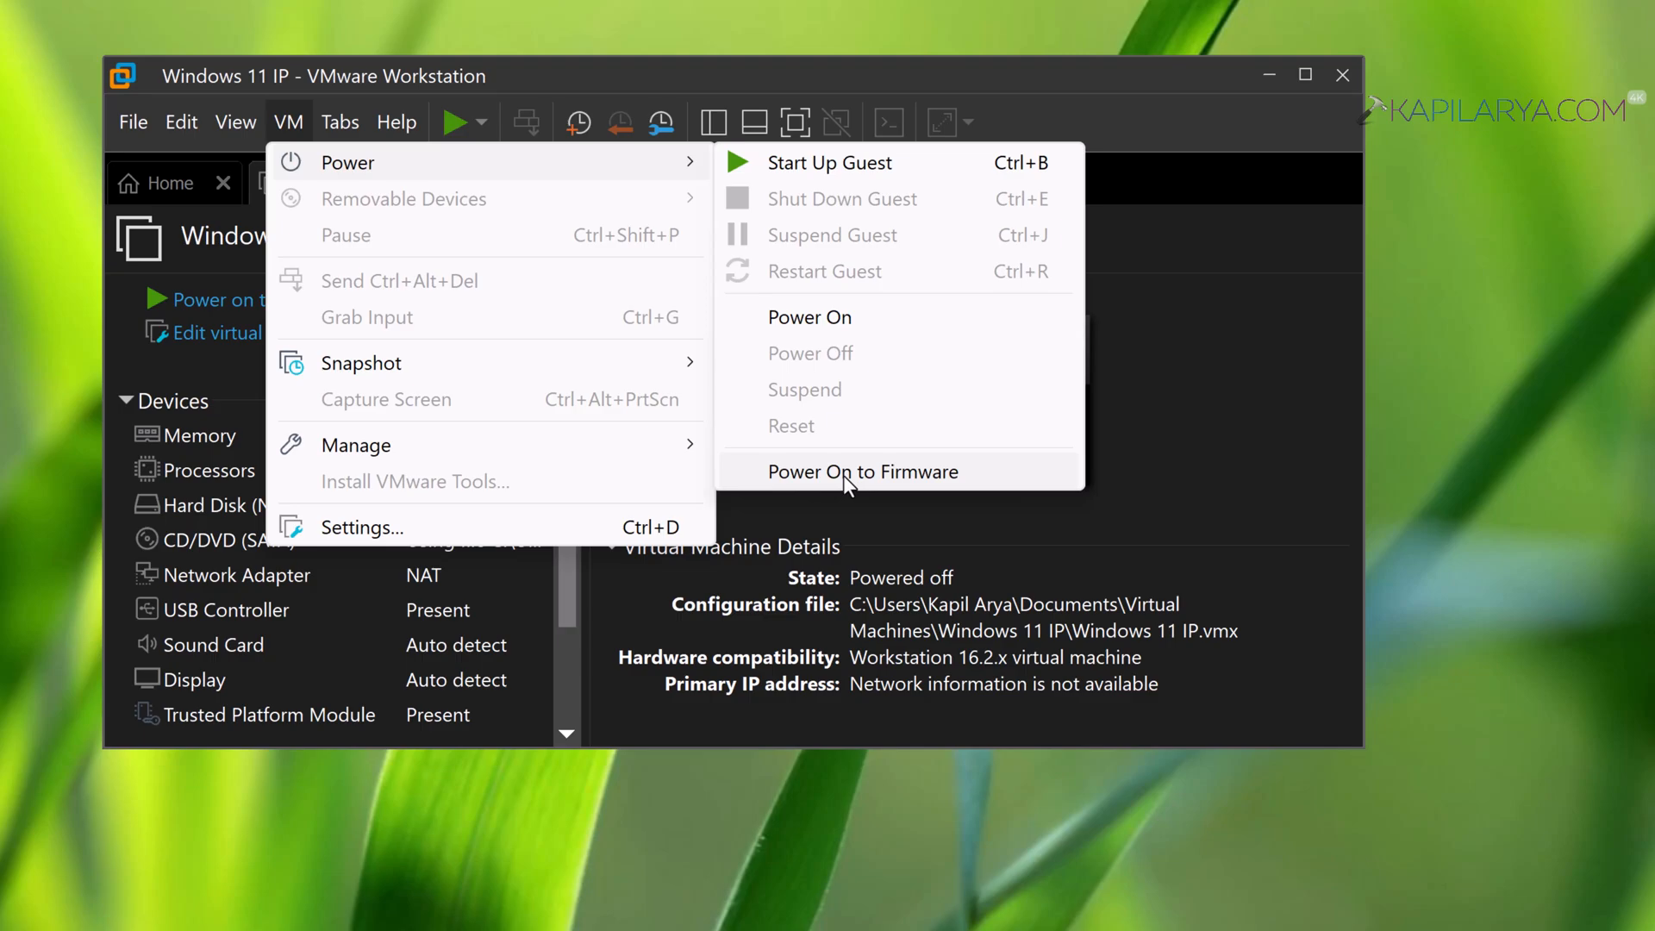
left_click(862, 472)
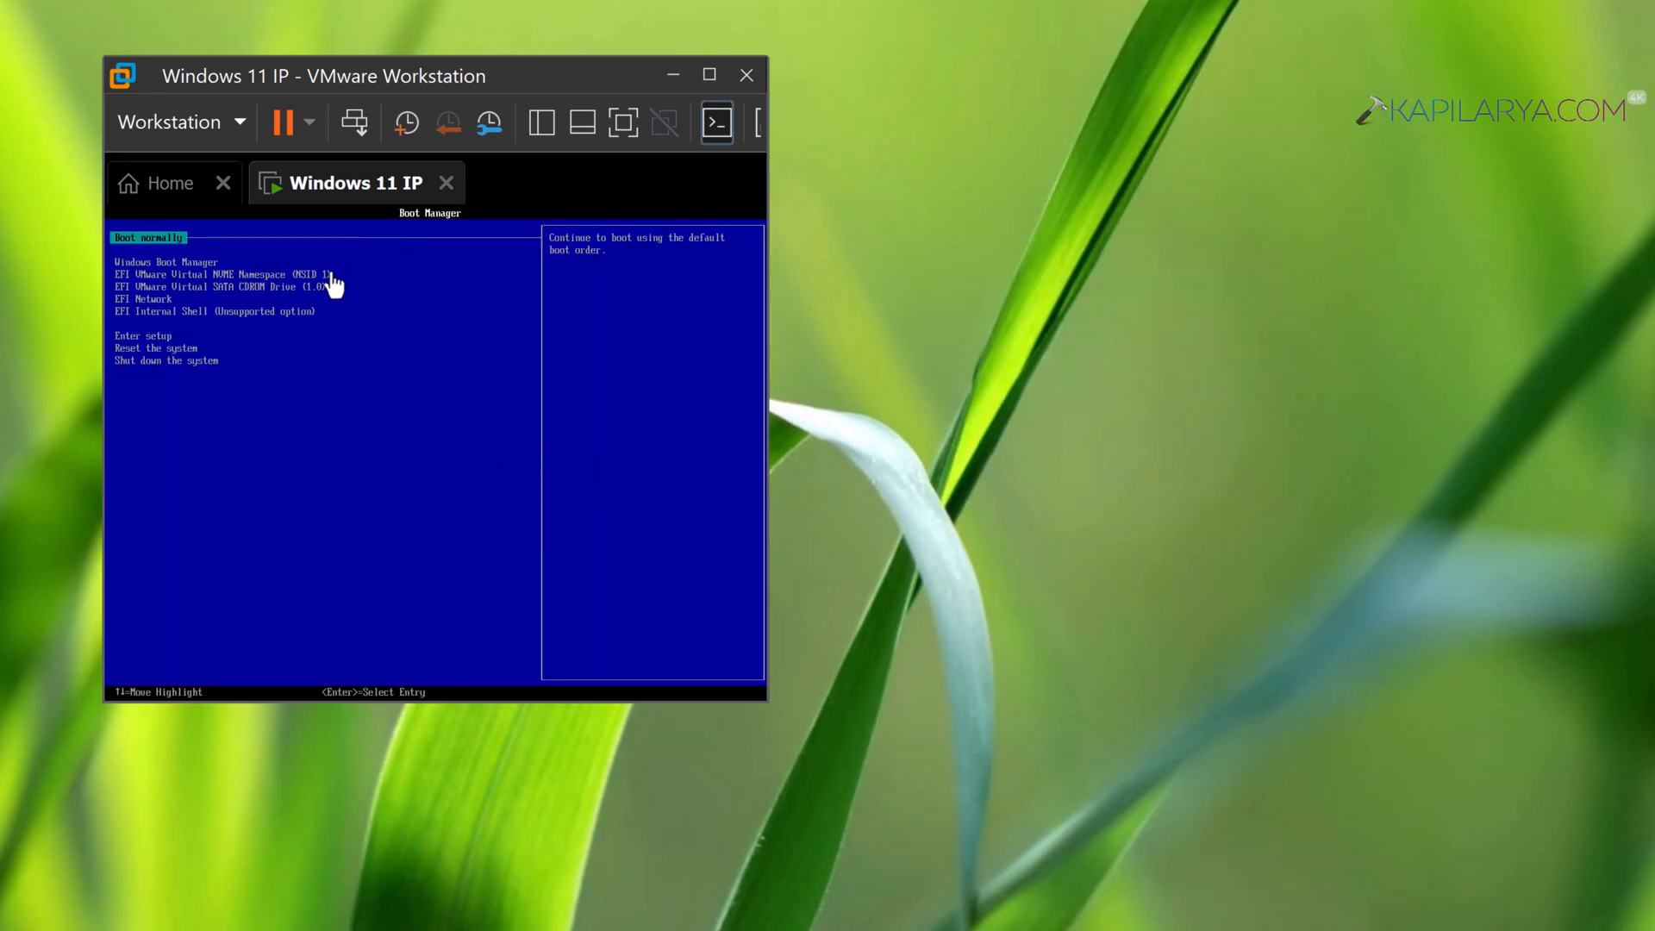
mouse_move(538, 472)
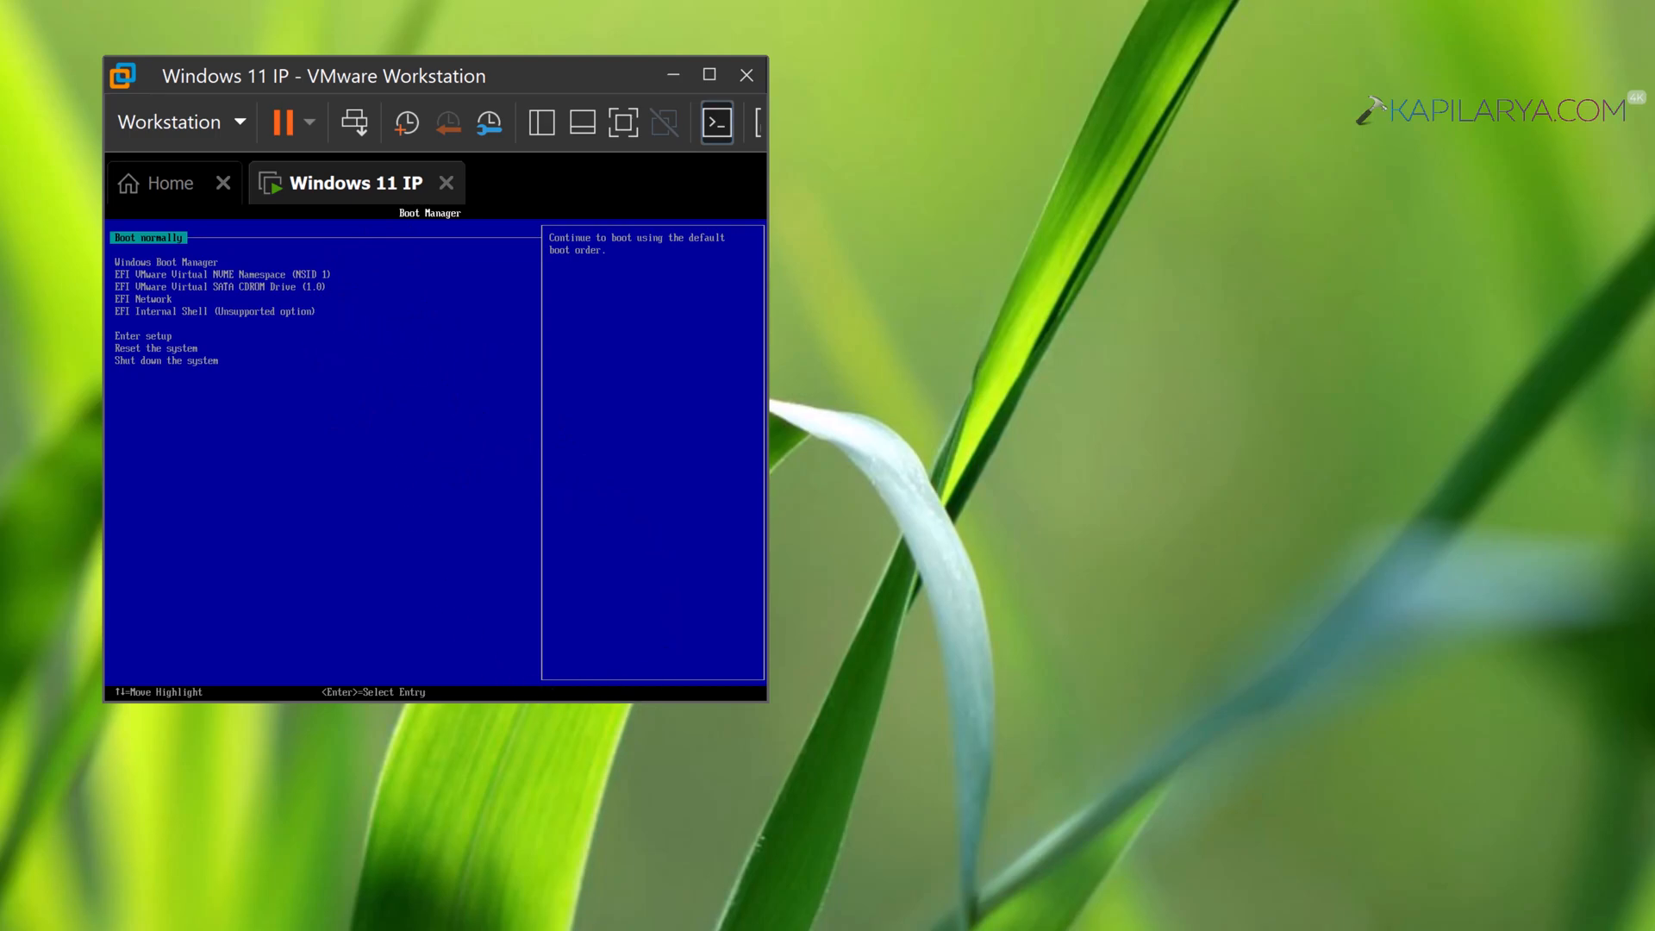
key("Down")
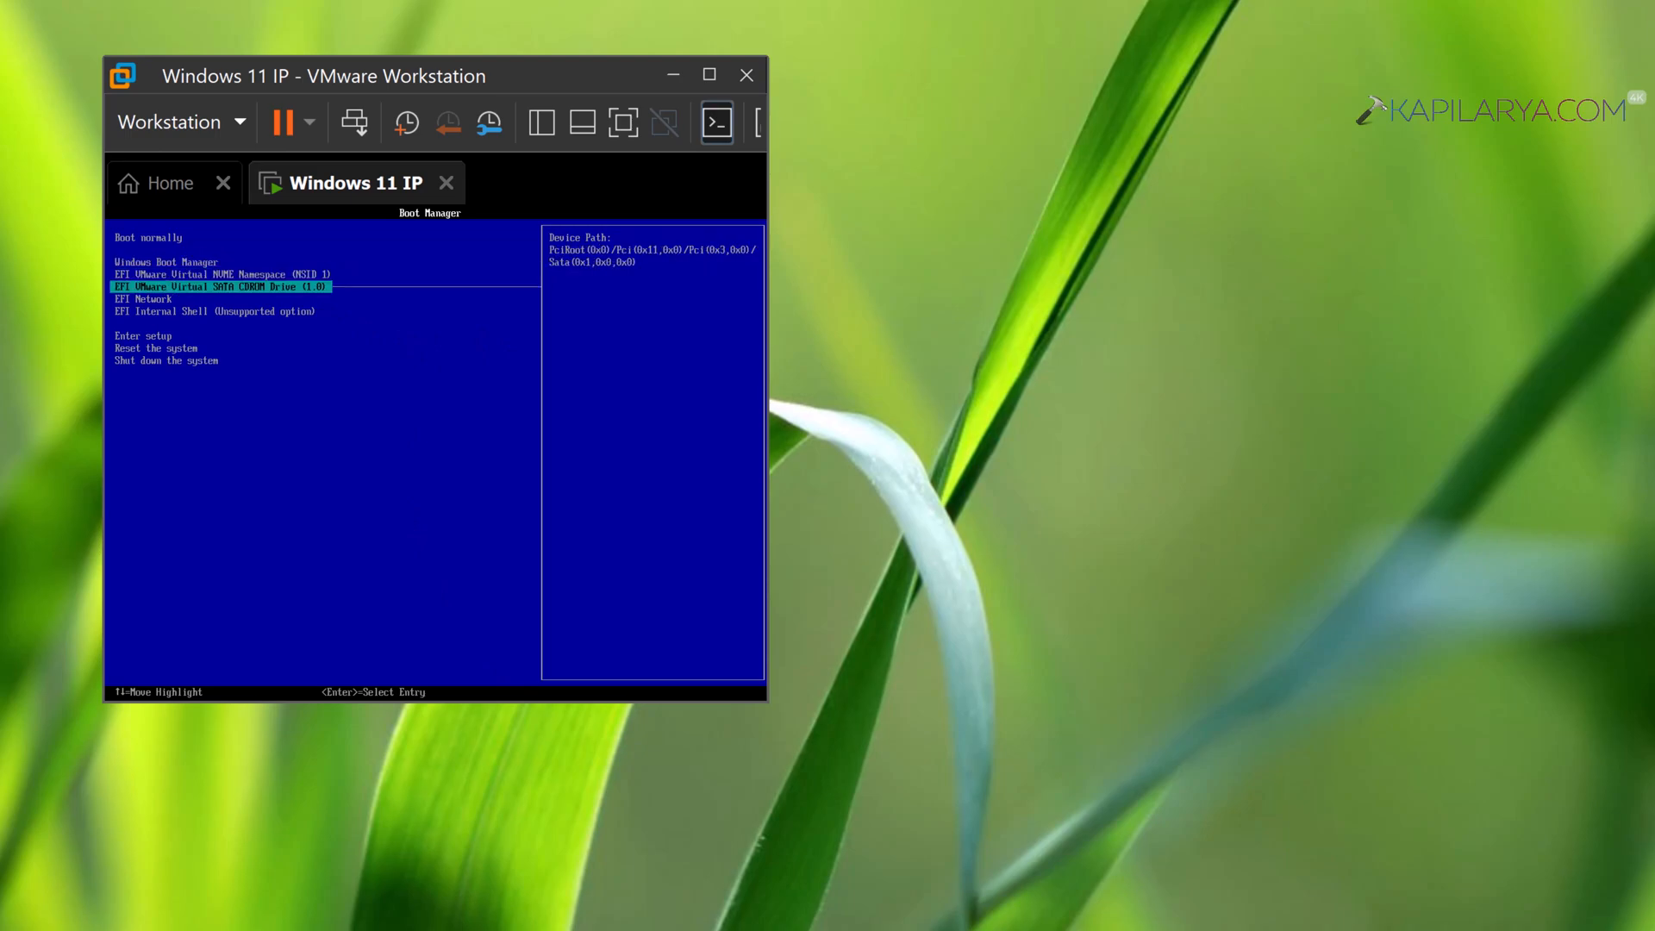
key("Up")
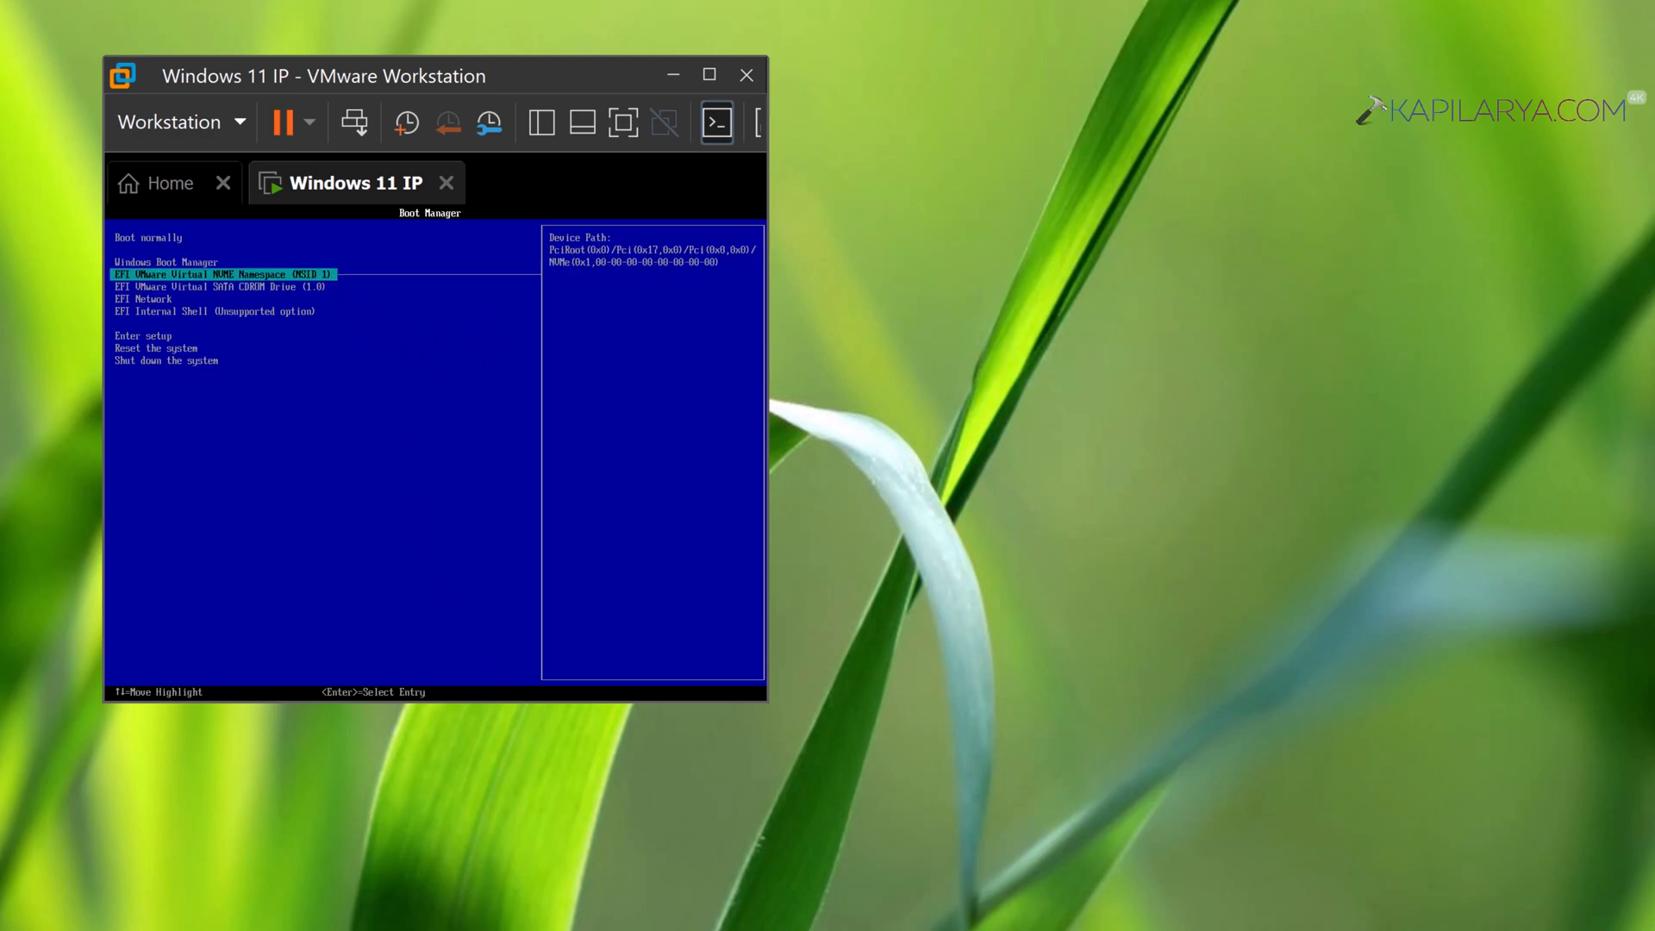